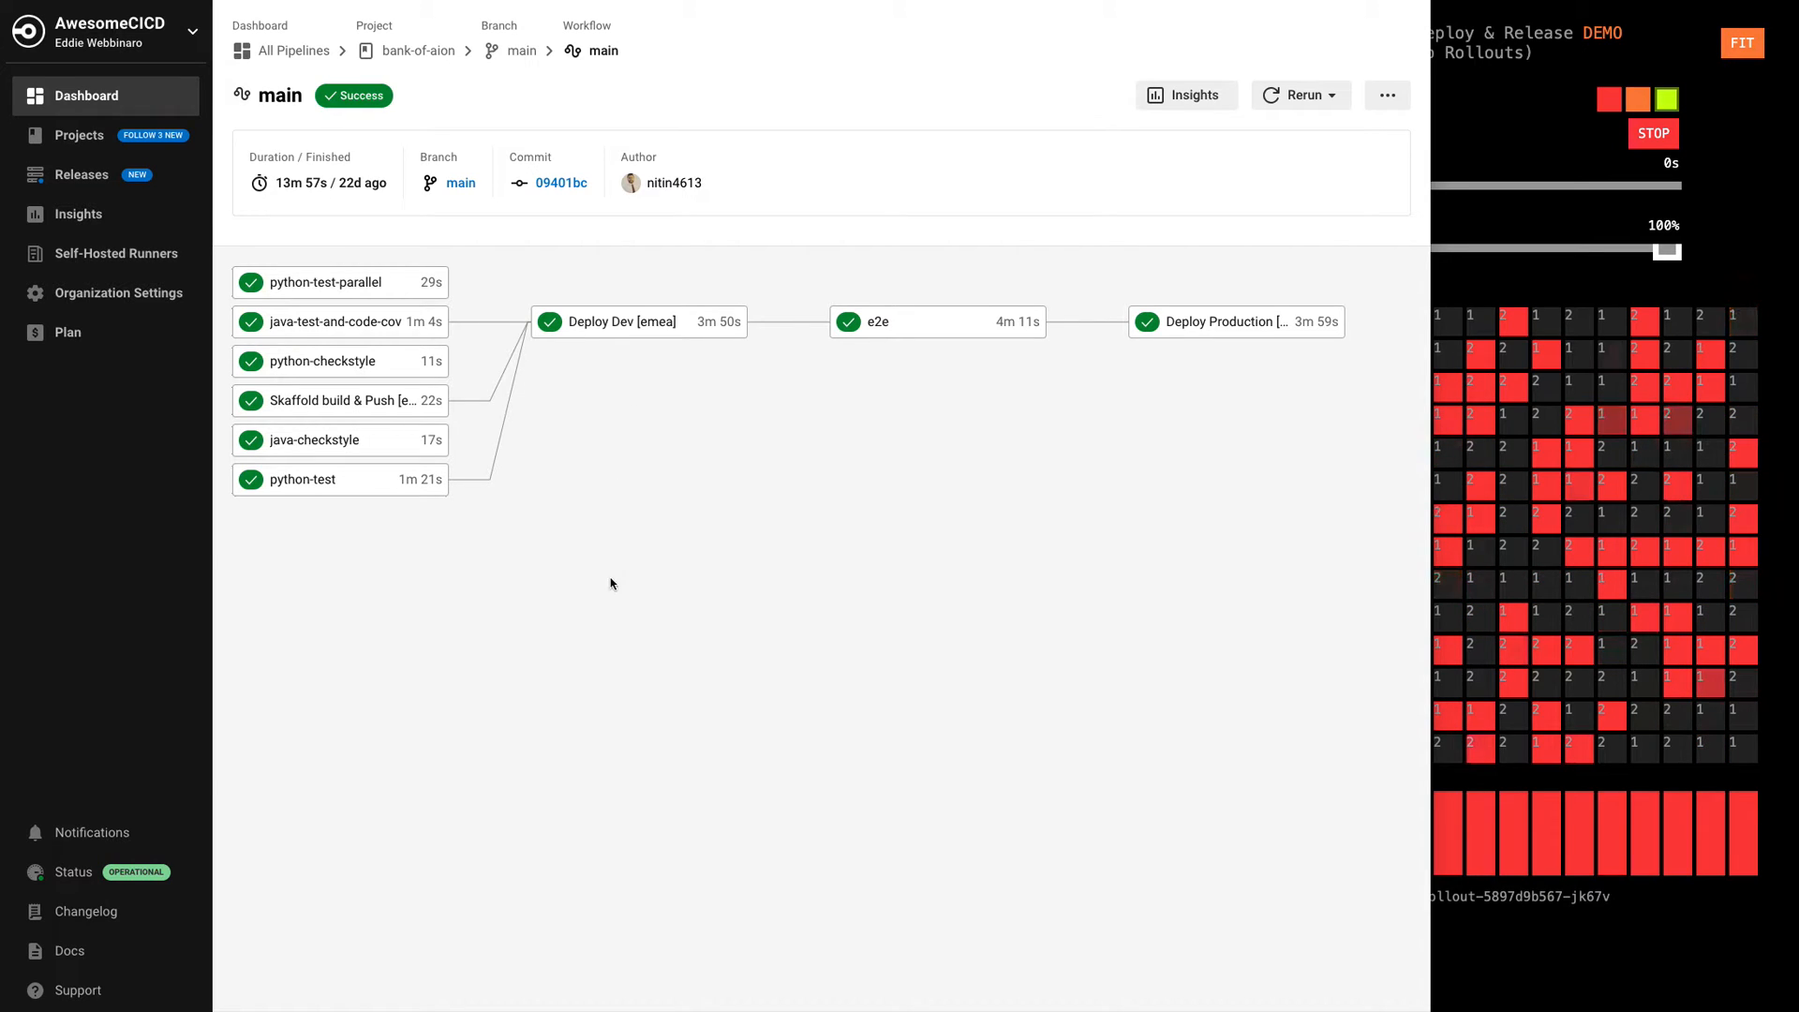
mouse_move(632, 415)
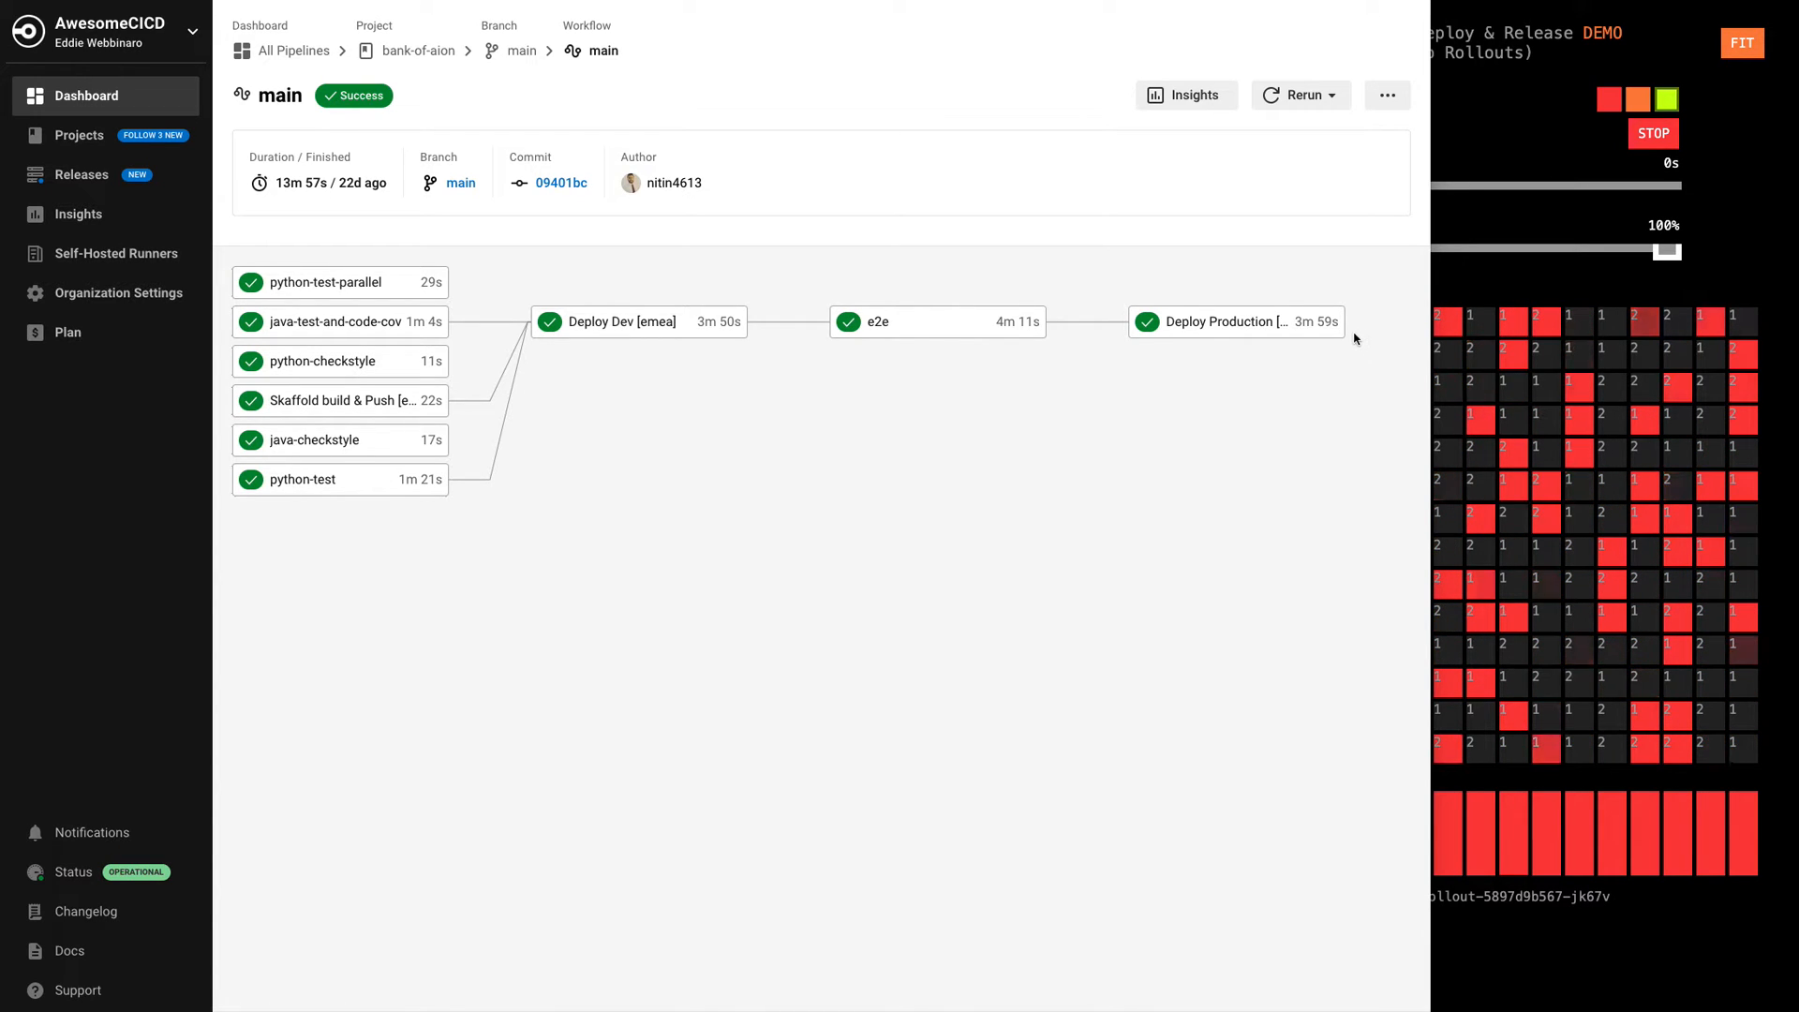
mouse_move(659, 565)
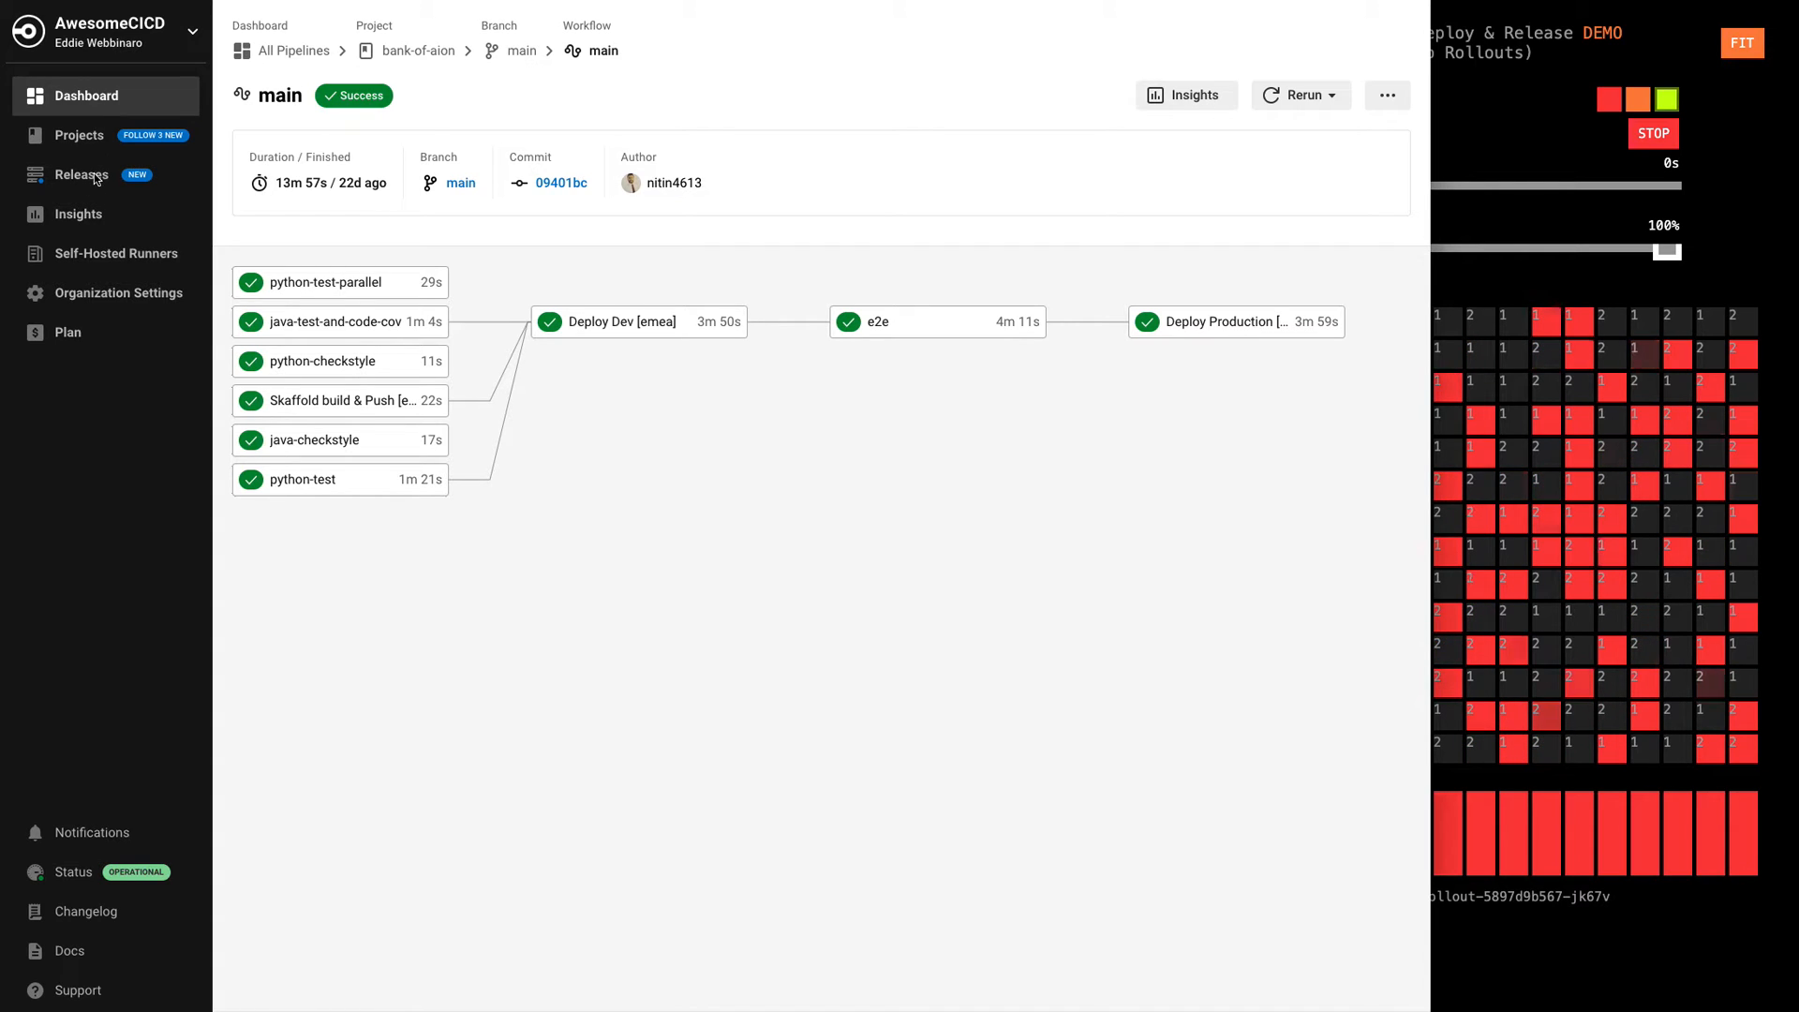
Step: Open the Releases docs and enlarge the diagram of web app, release agent and Argo Rollouts
click(81, 175)
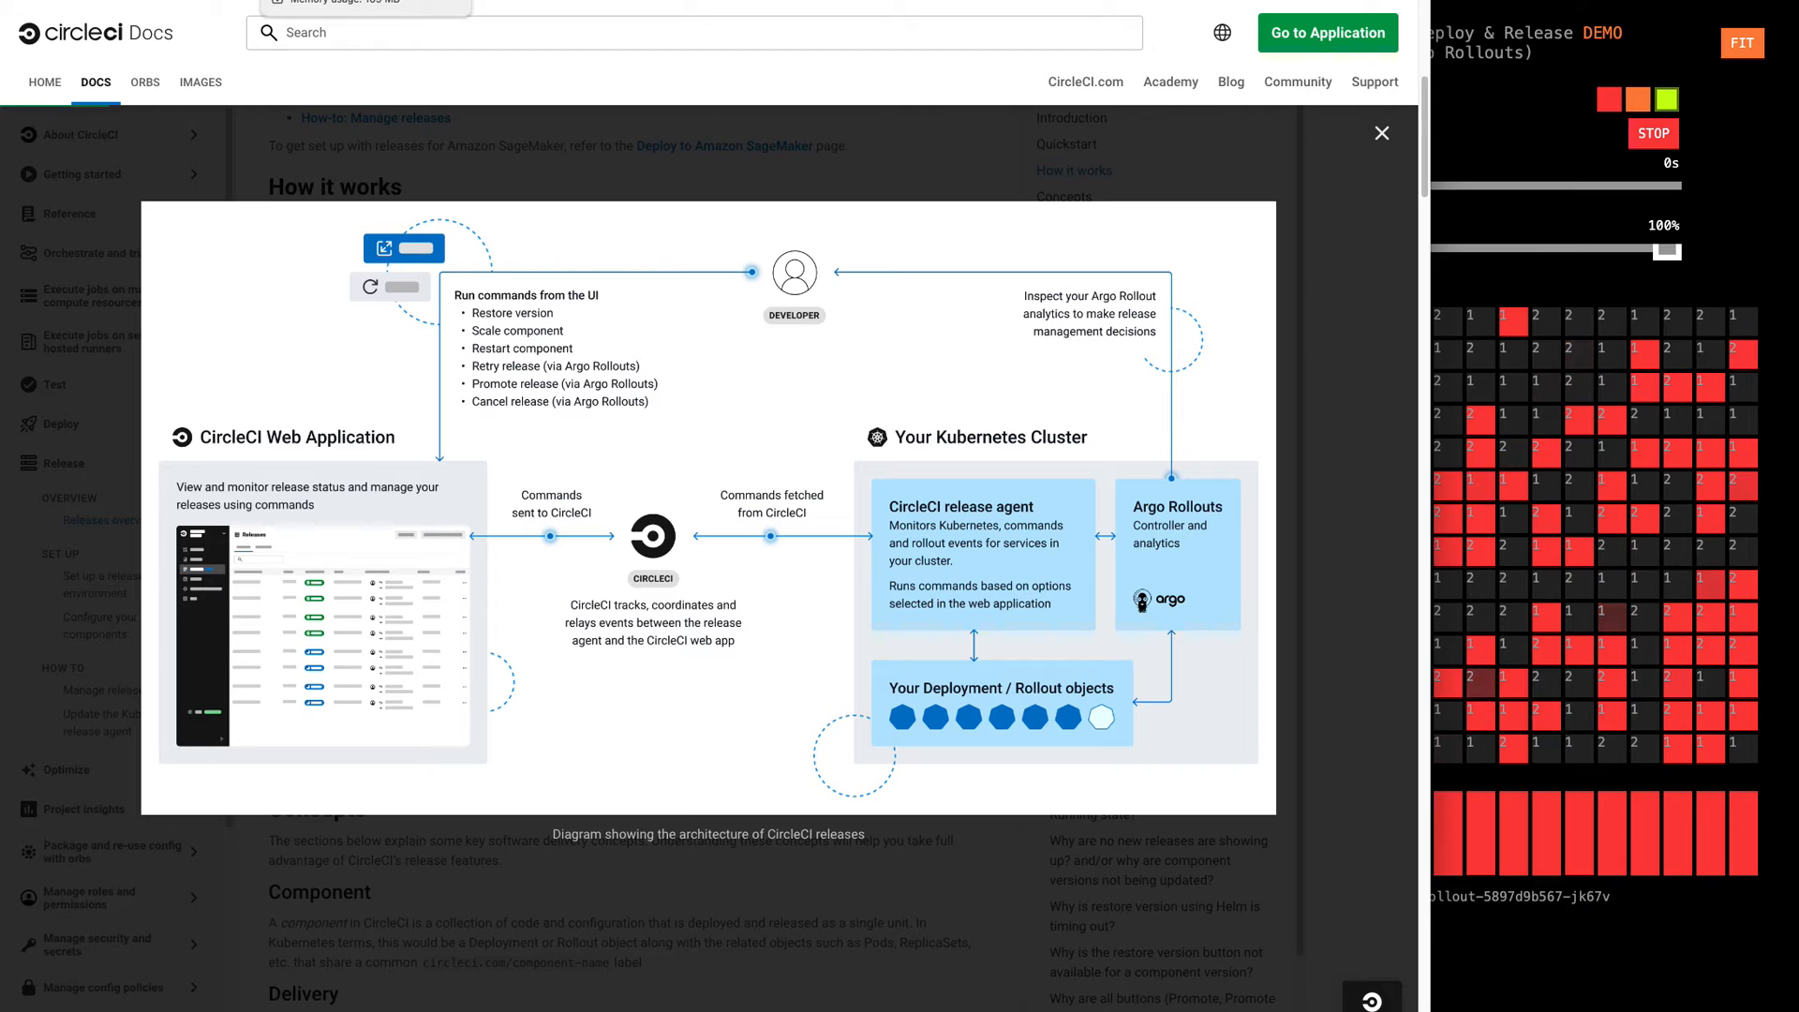
Step: Start a new dr-demo pipeline run from pipeline 351 and open the deploy-cera-usw2-namer job
click(1381, 133)
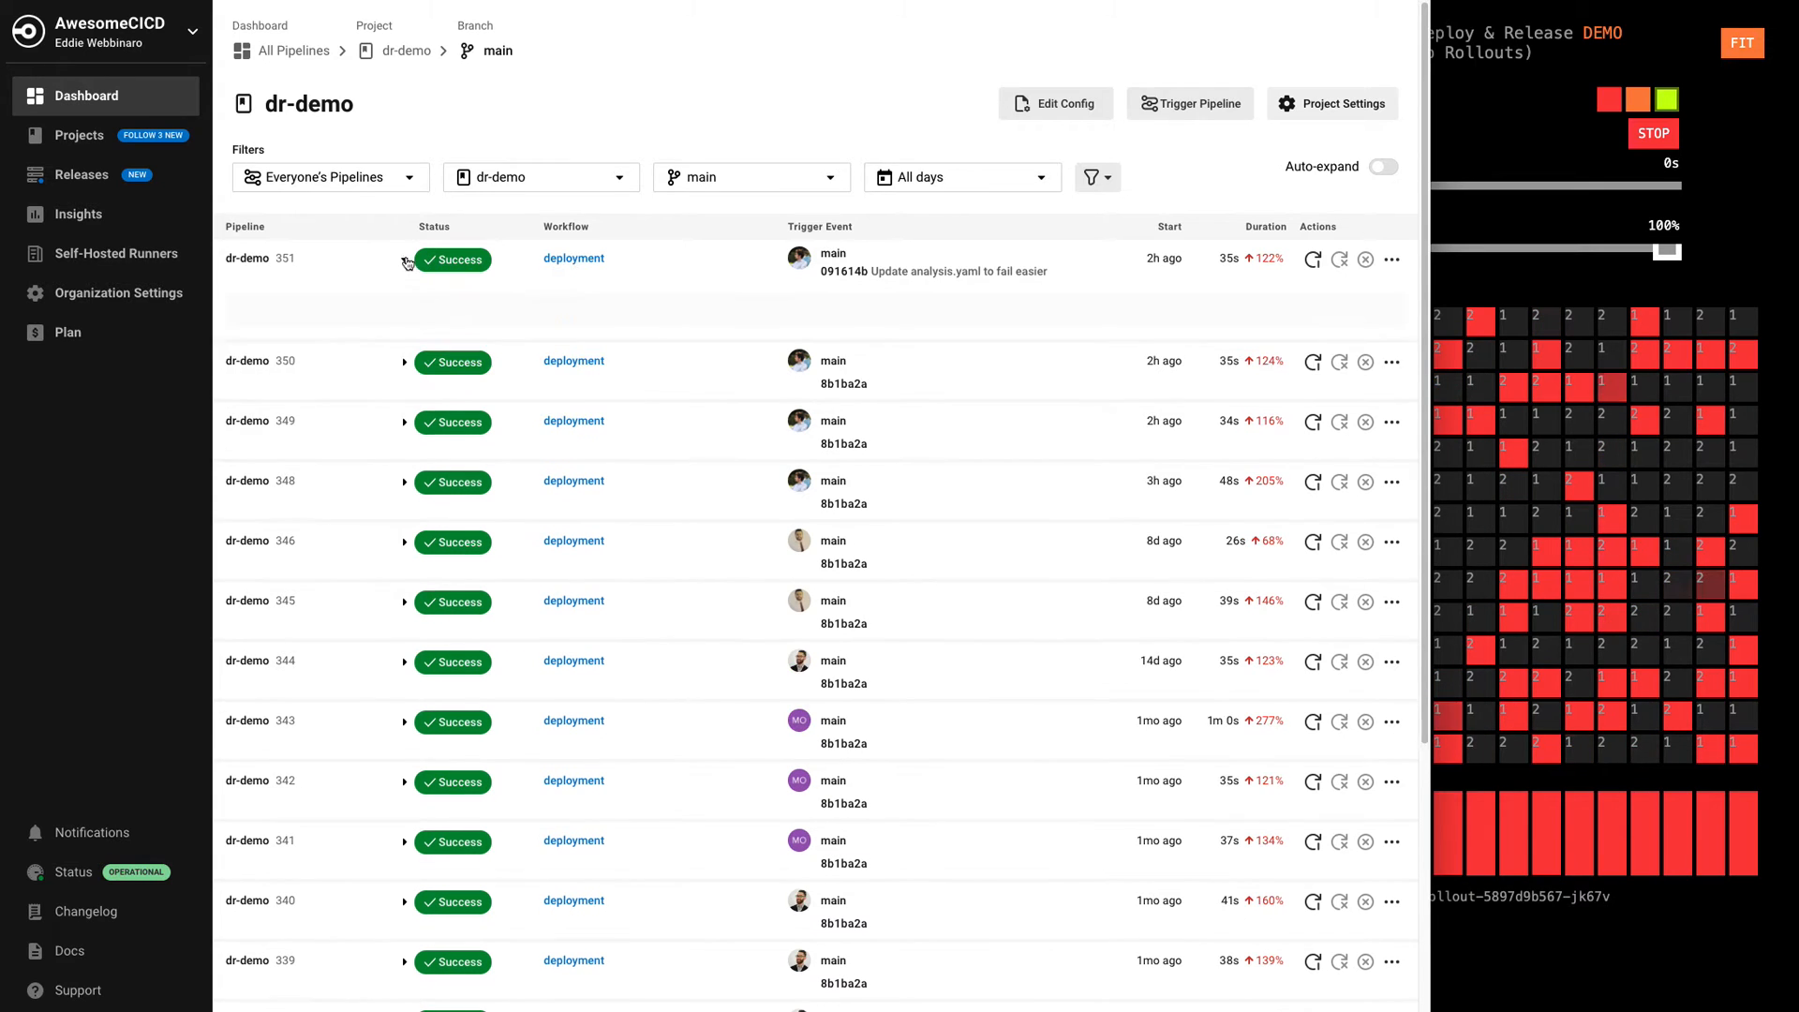
click(1190, 104)
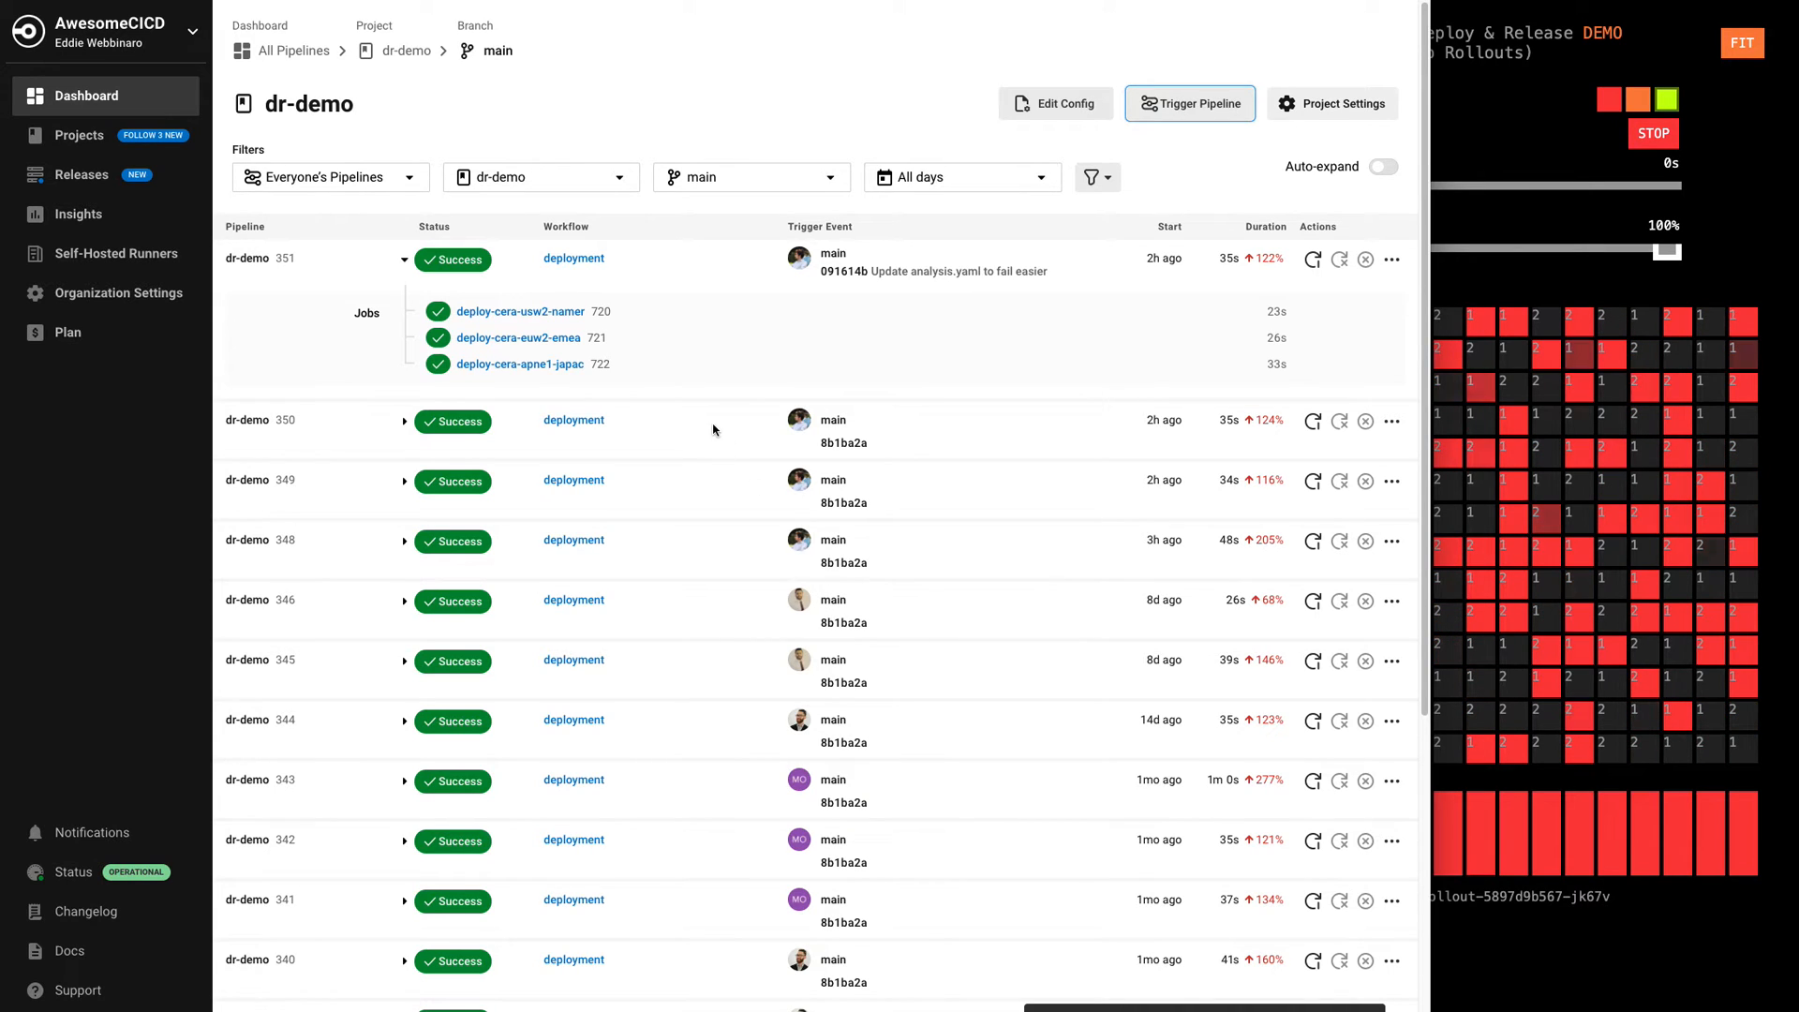
click(1191, 103)
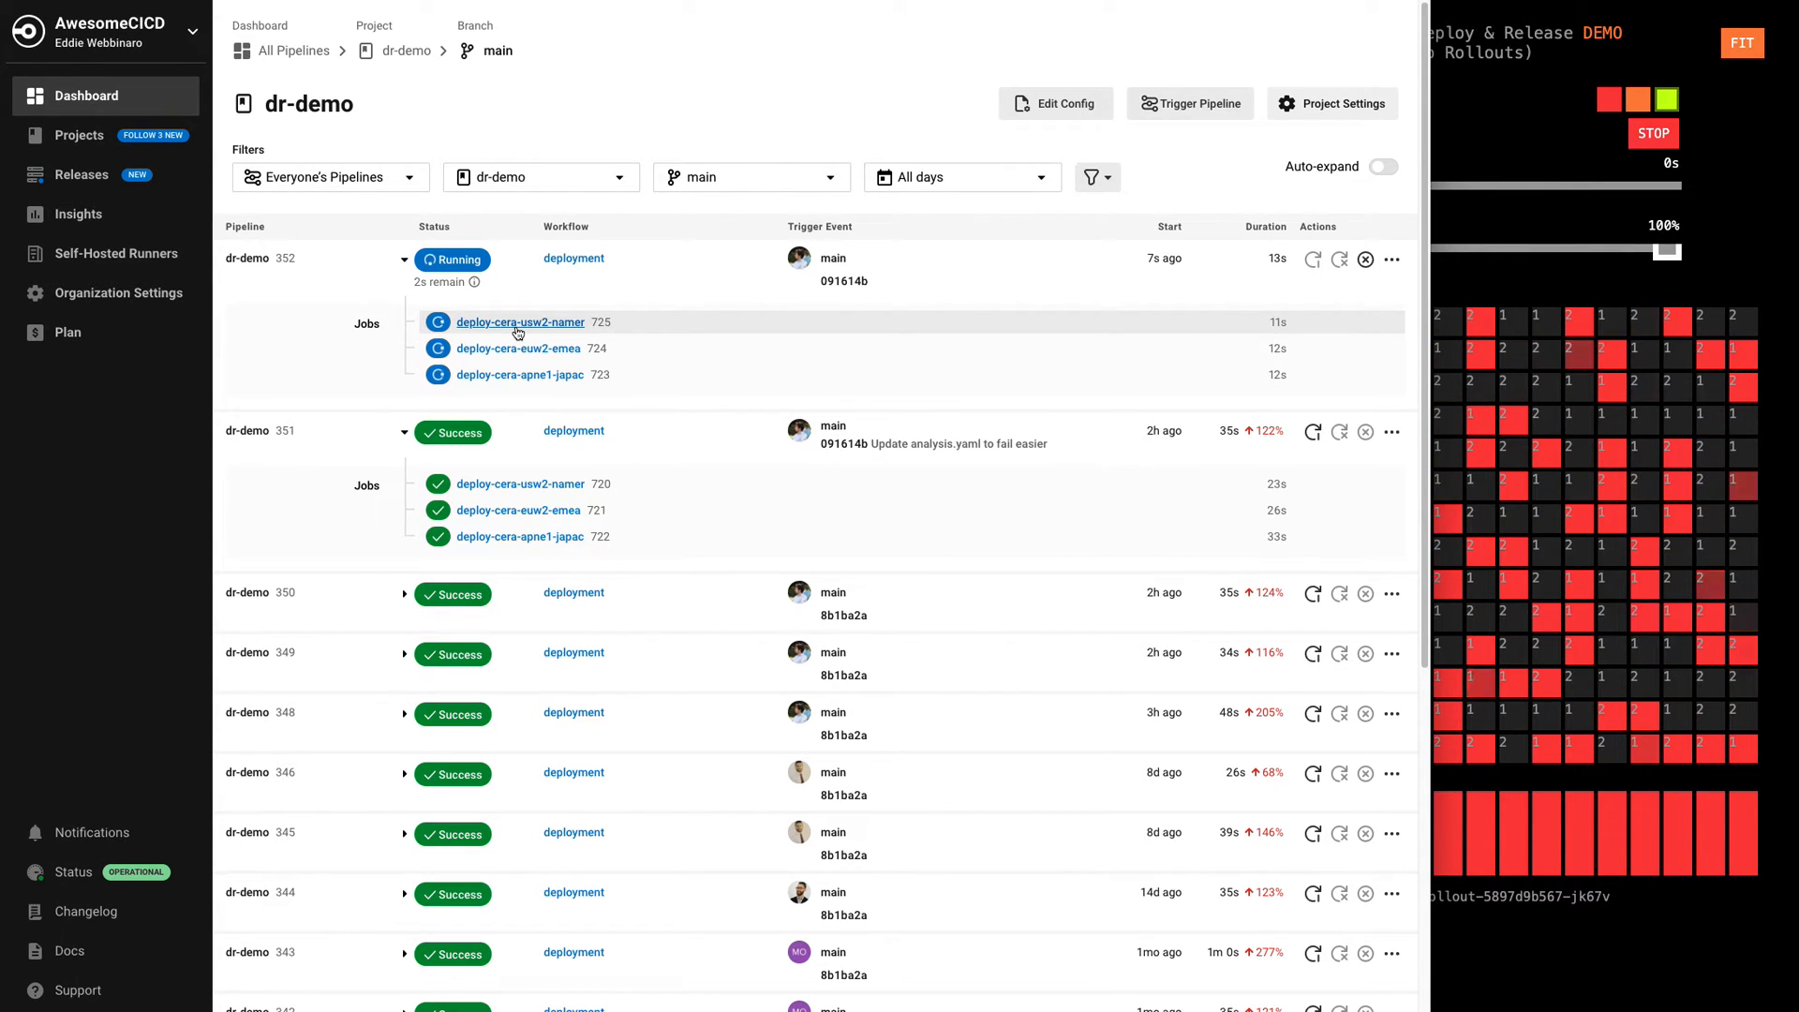
click(520, 322)
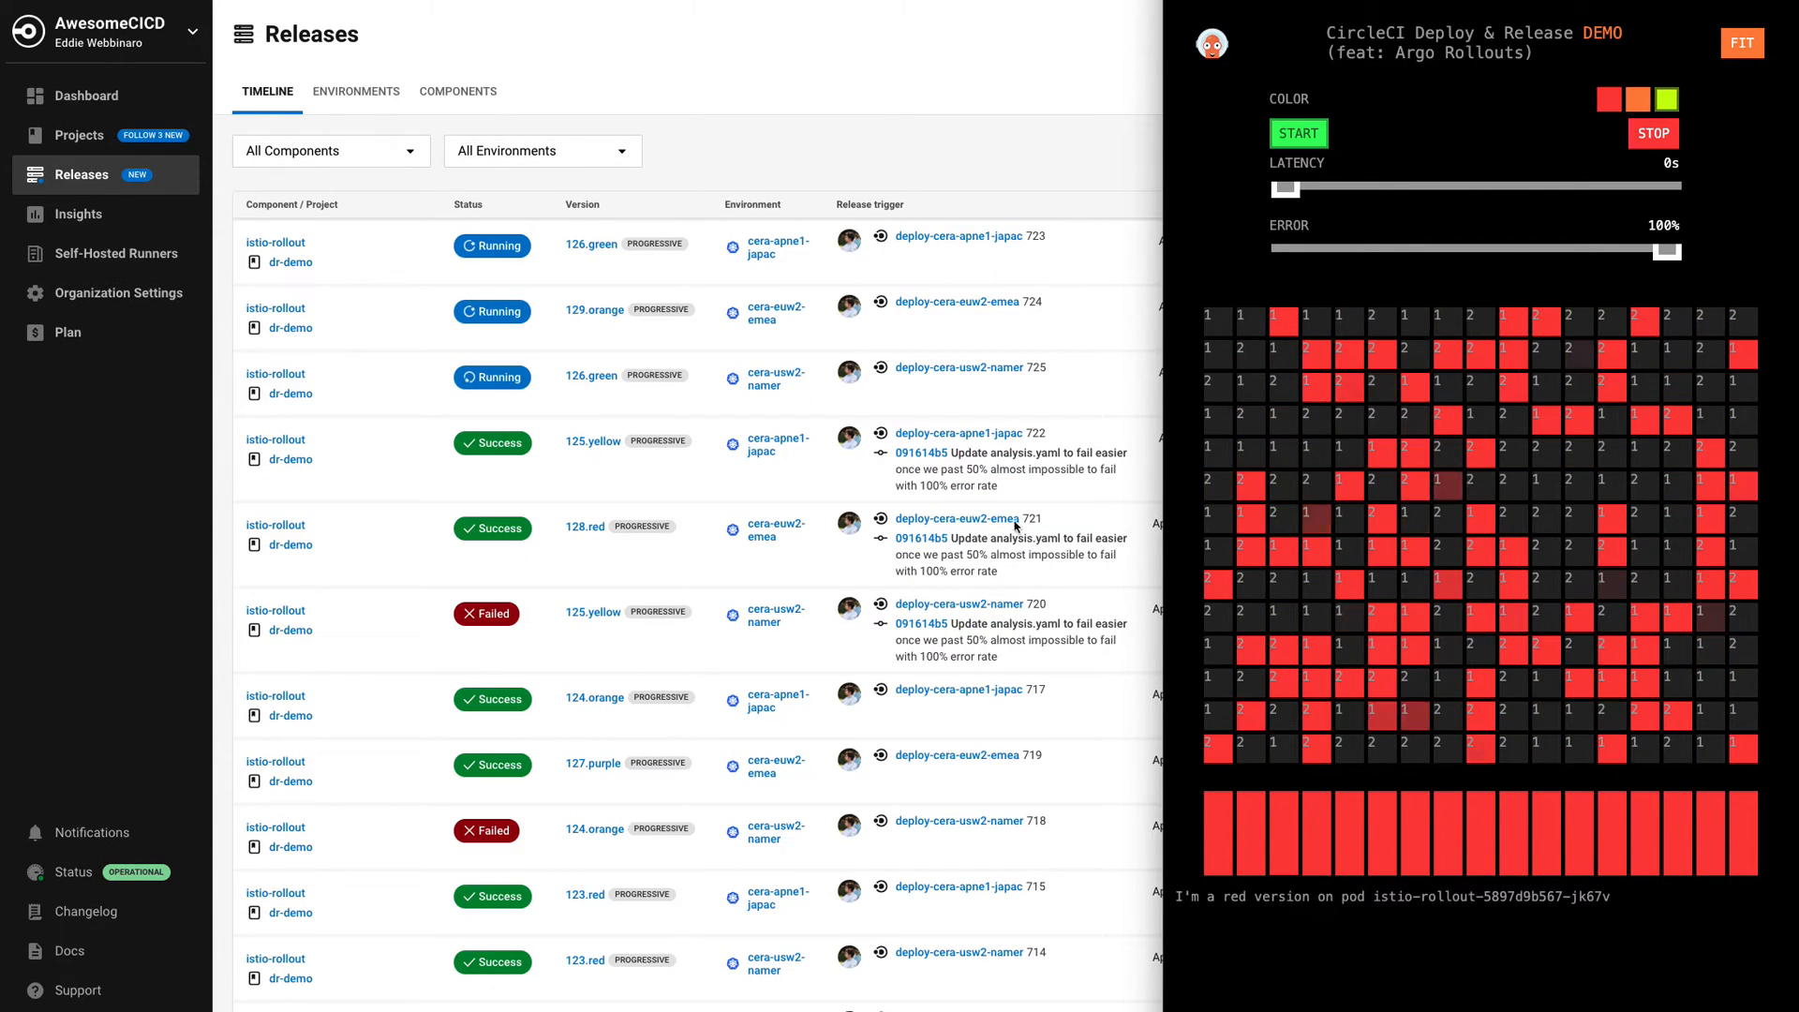
mouse_move(390, 415)
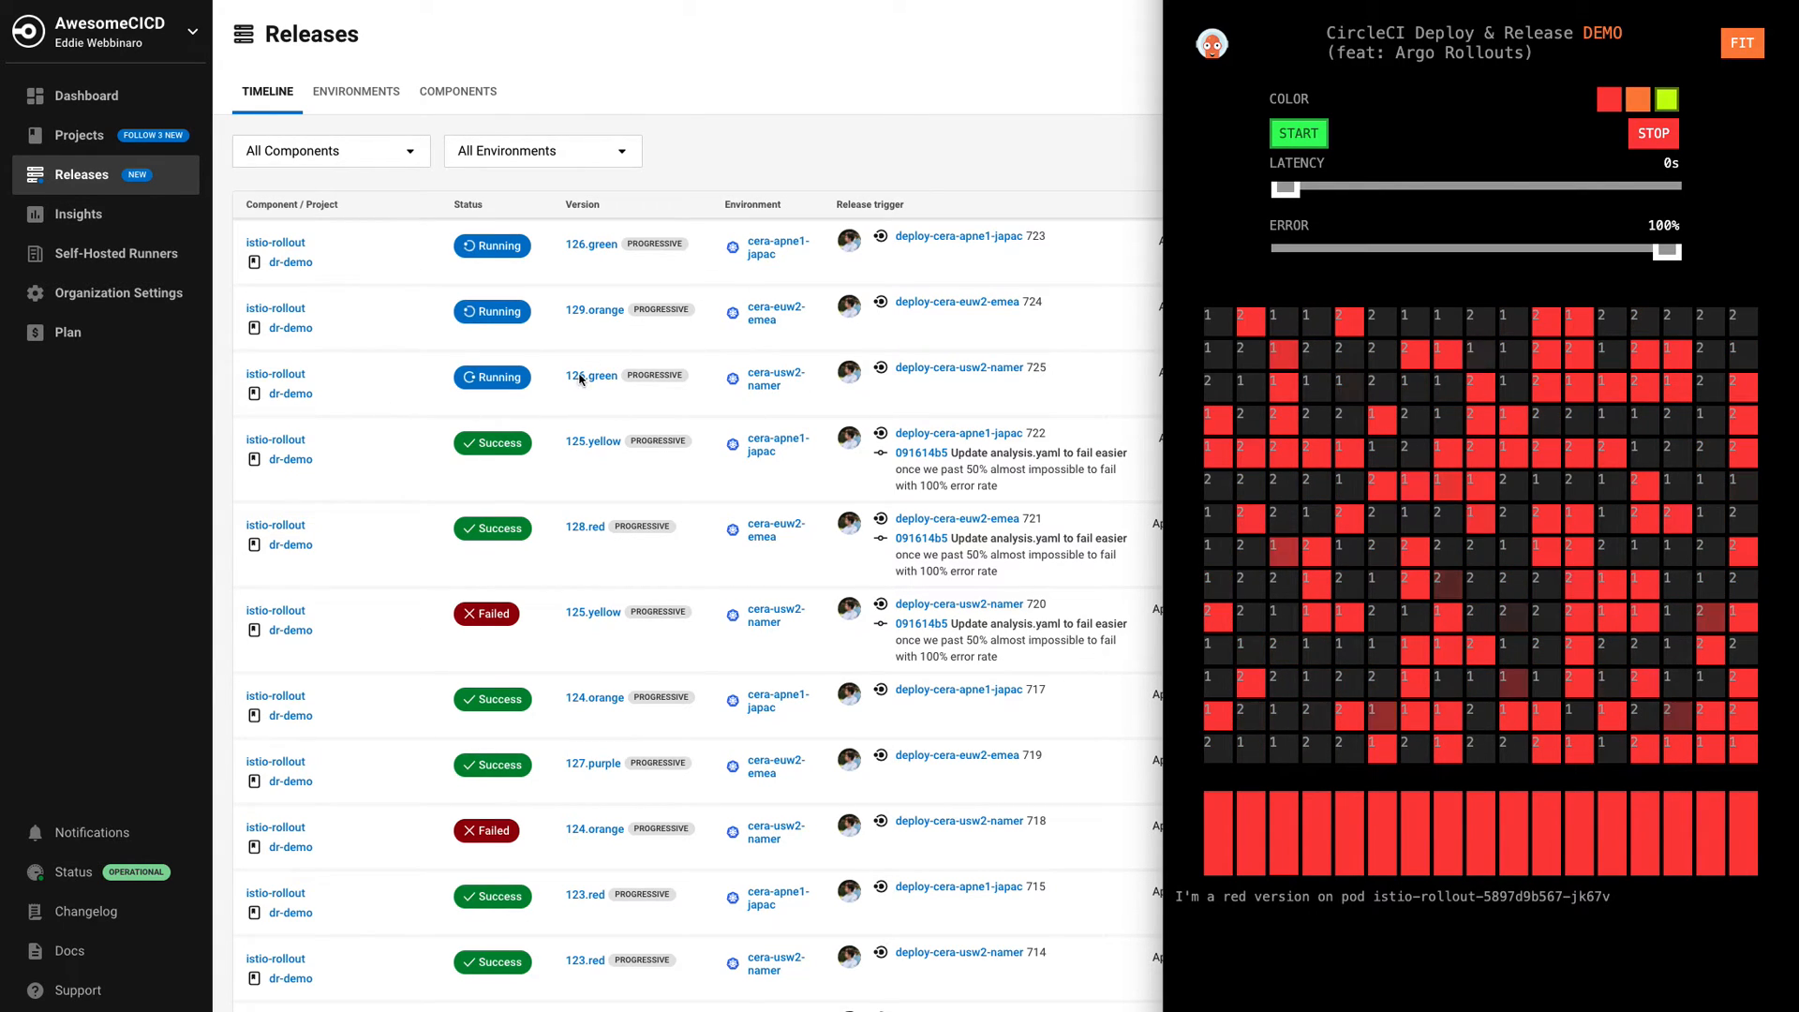
Step: Open the 126.green istio-rollout release for cera-usw2-namer from the timeline
click(1385, 152)
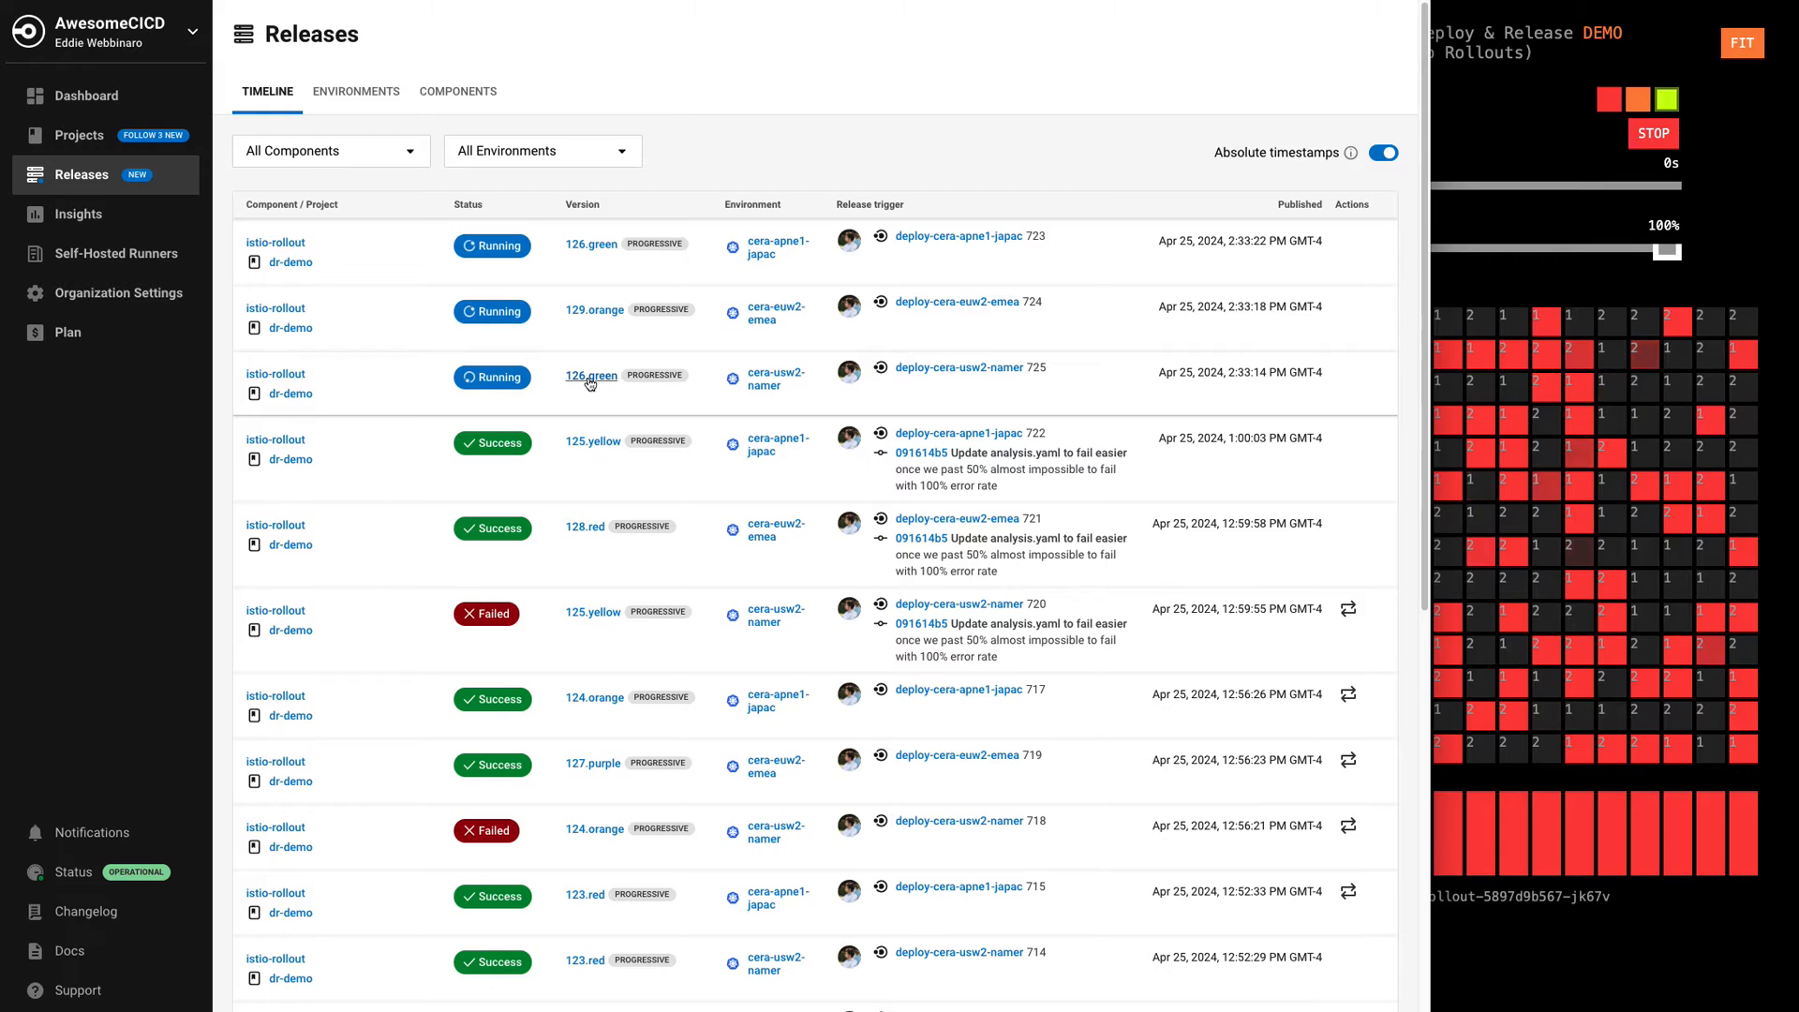
click(590, 375)
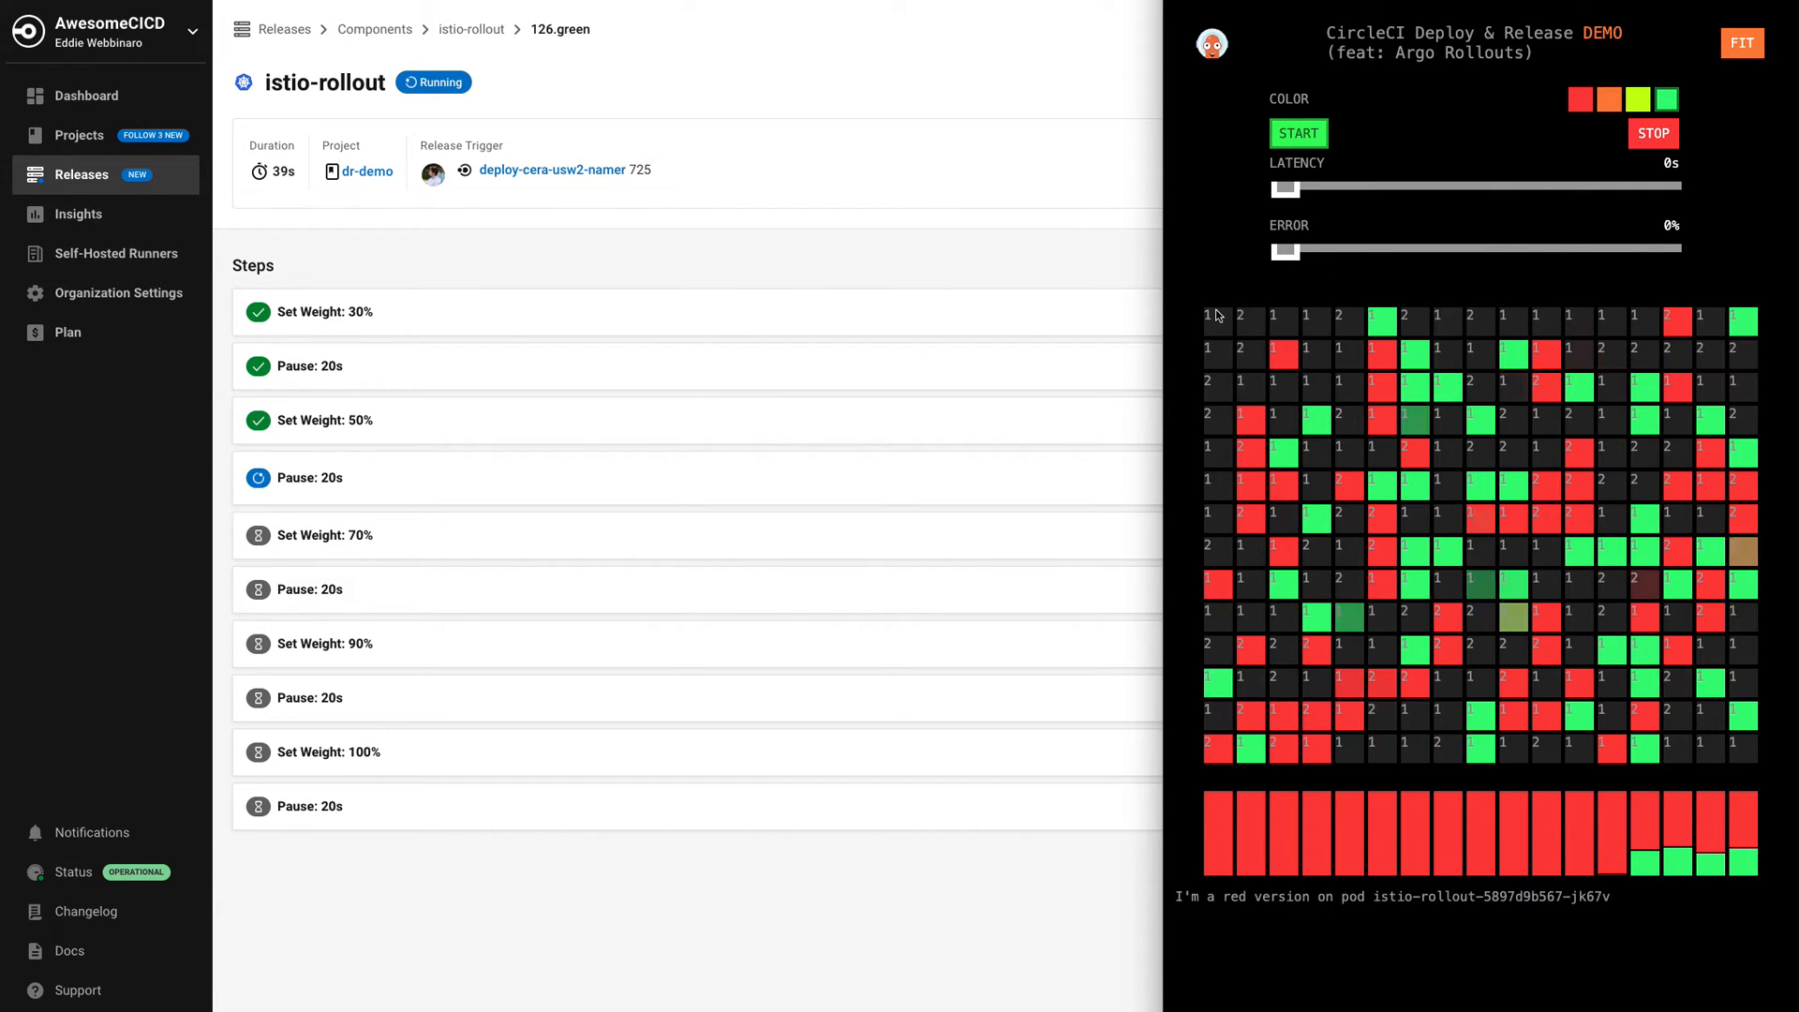
Step: Raise the demo app's ERROR slider from 0% to 100% mid-rollout
drag(1283, 248, 1517, 248)
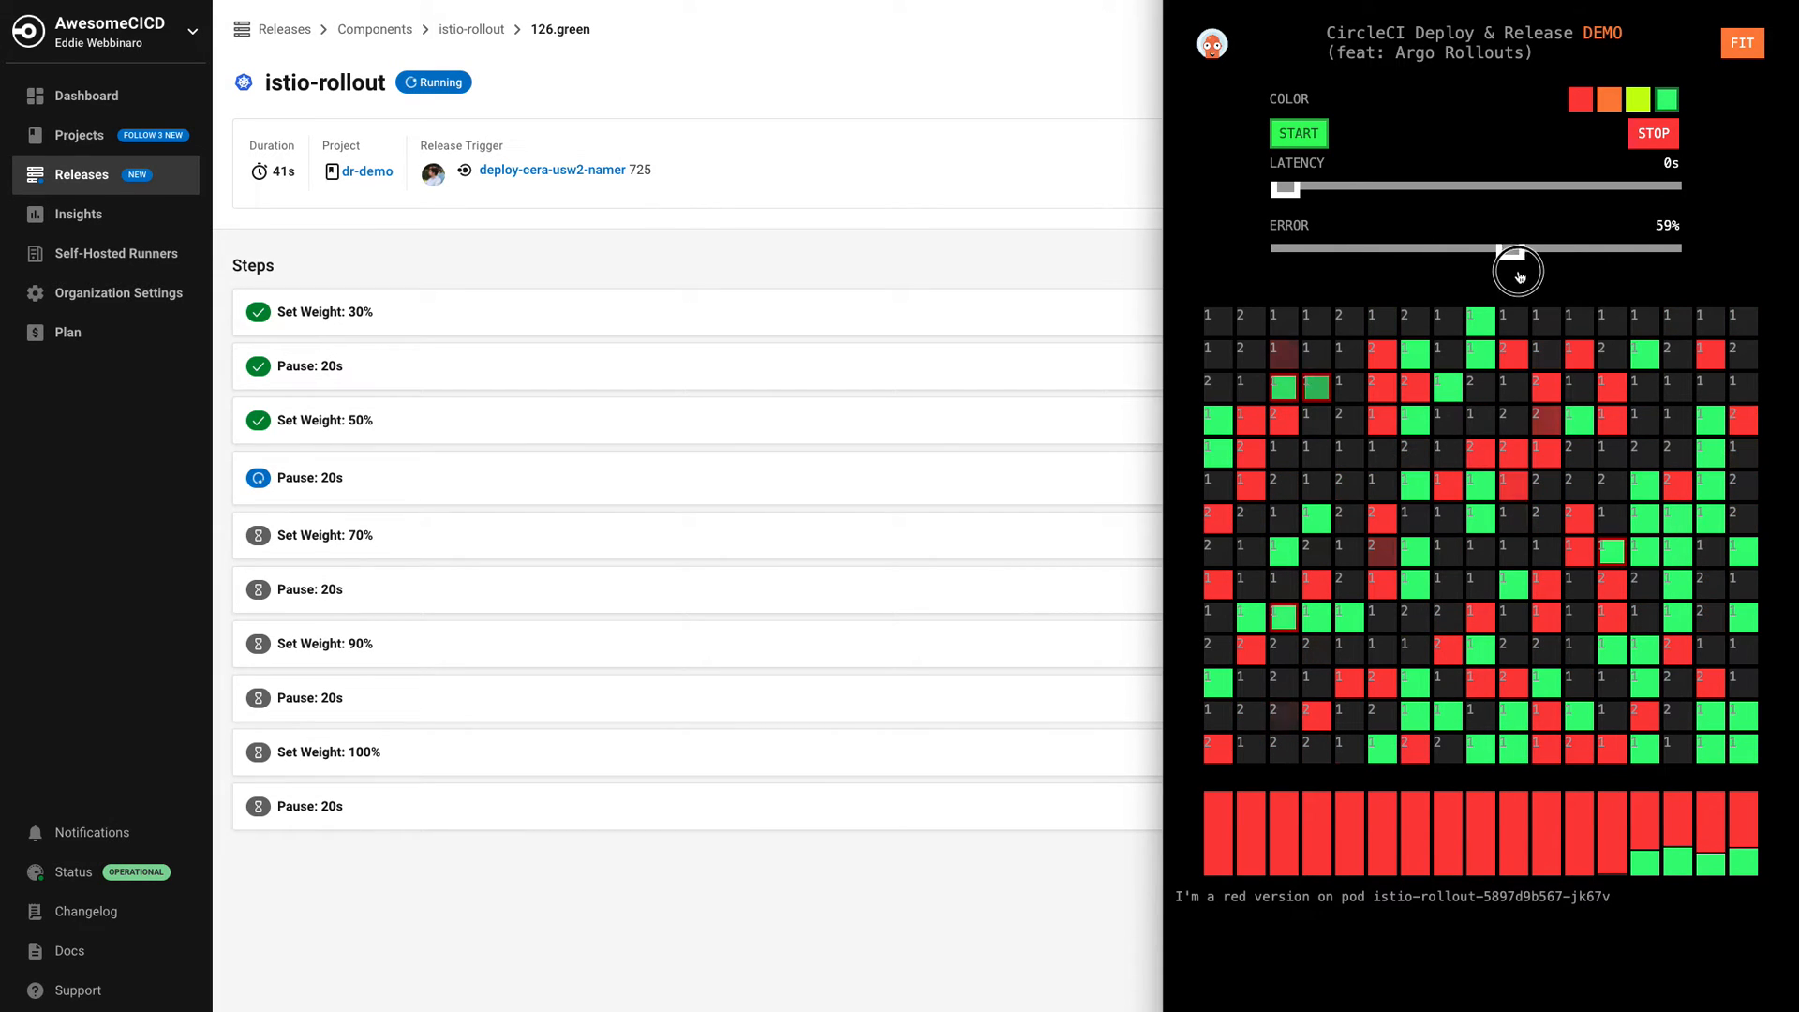
drag(1518, 248, 1677, 247)
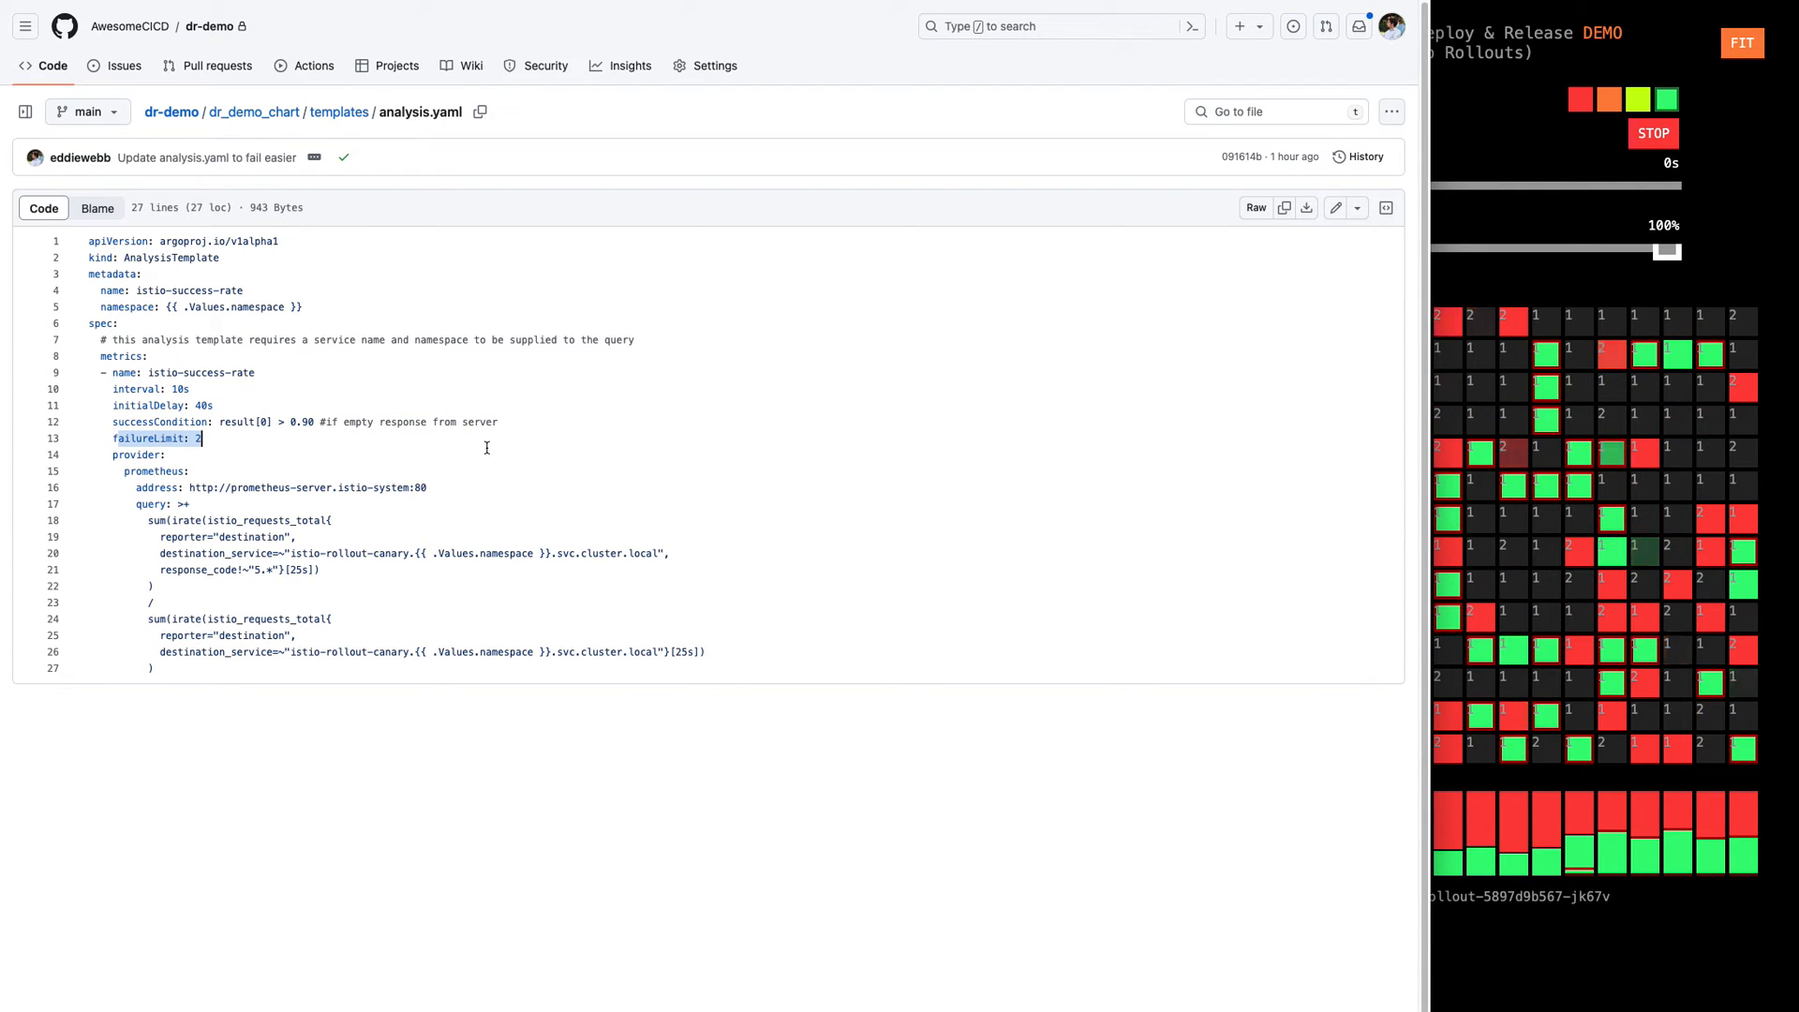
Step: Highlight the failureLimit: 2 line in the dr-demo templates/analysis.yaml
drag(160, 520, 322, 587)
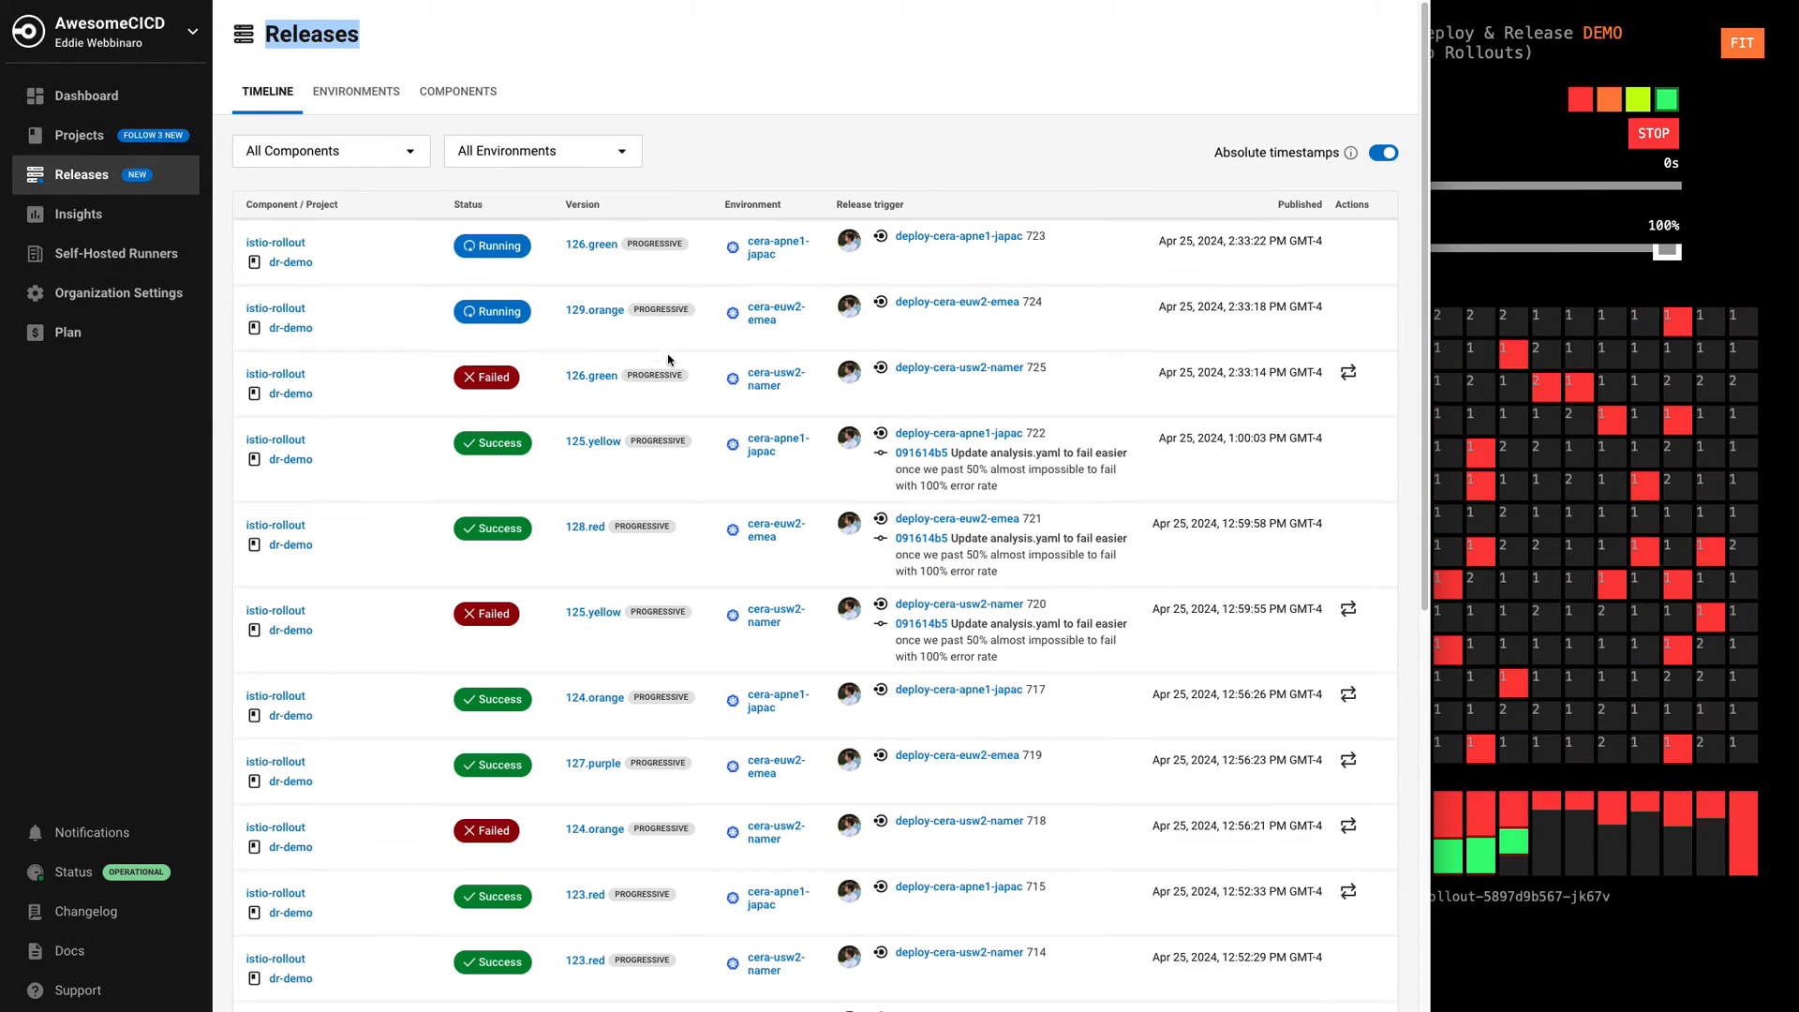
Step: Promote the 129.orange cera-euw2-emea canary past 90%, then filter cera-usw2-namer components to 'istio'
click(594, 310)
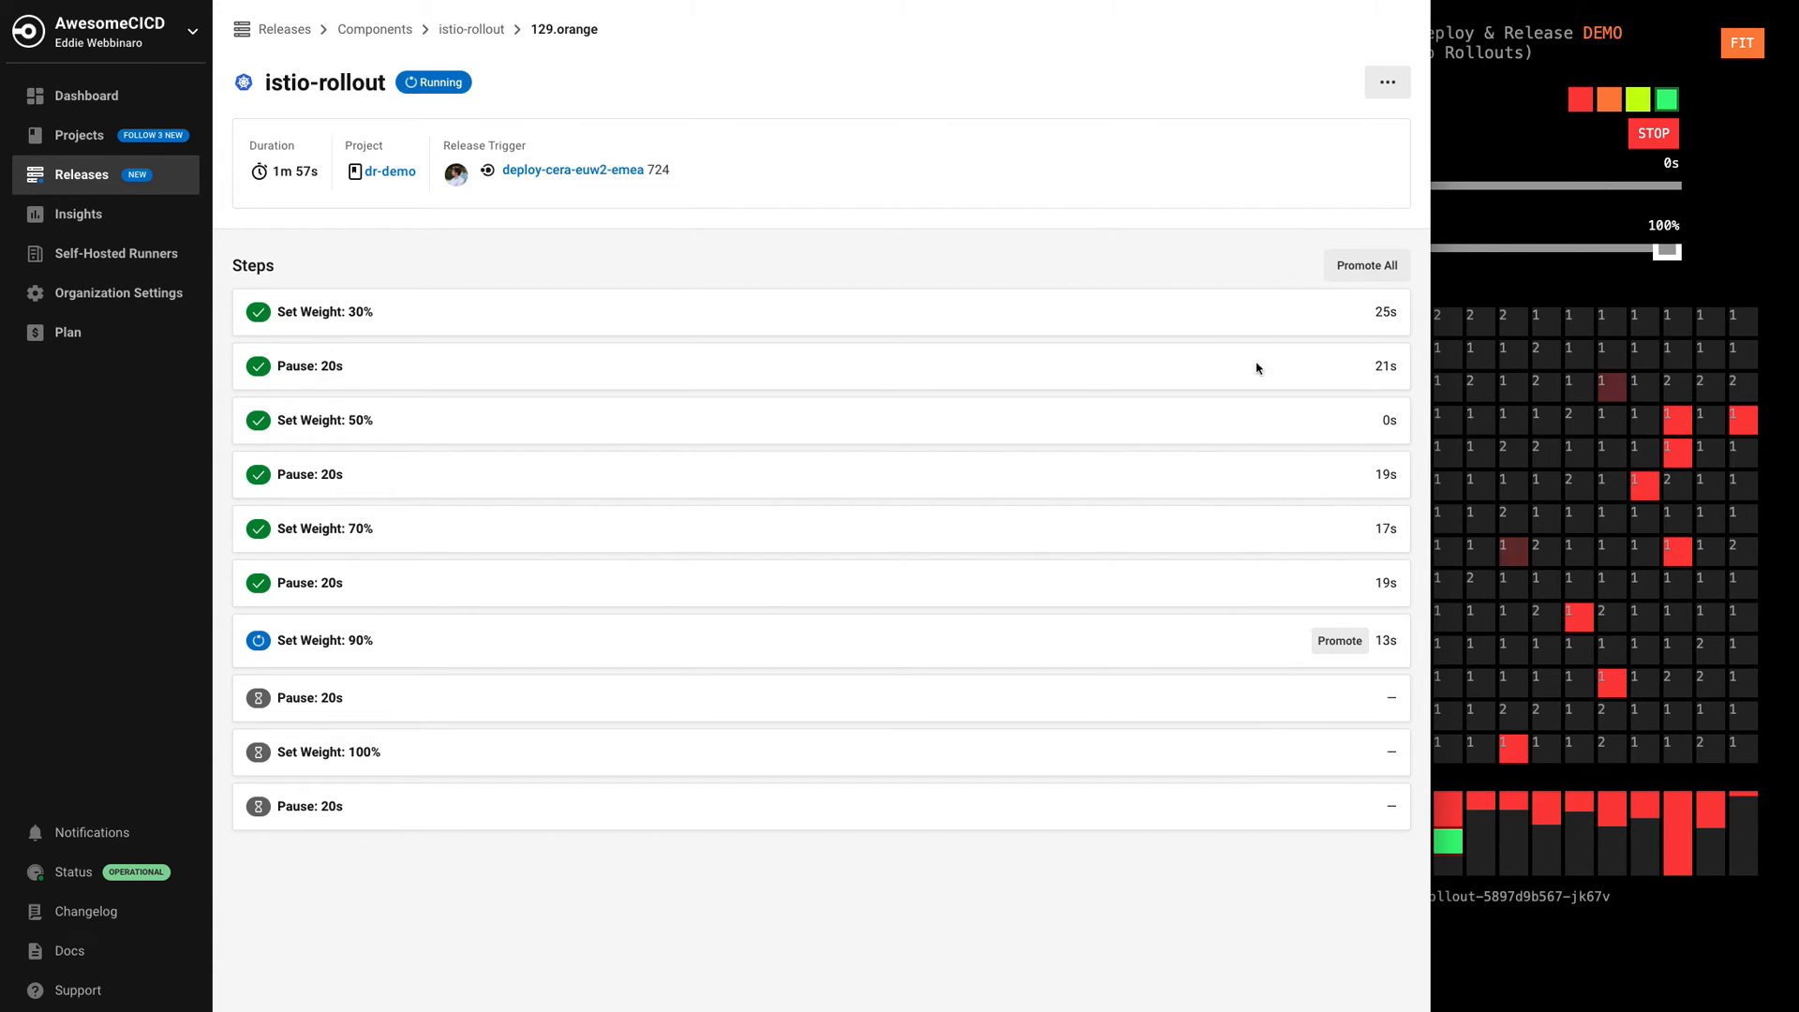
click(1340, 640)
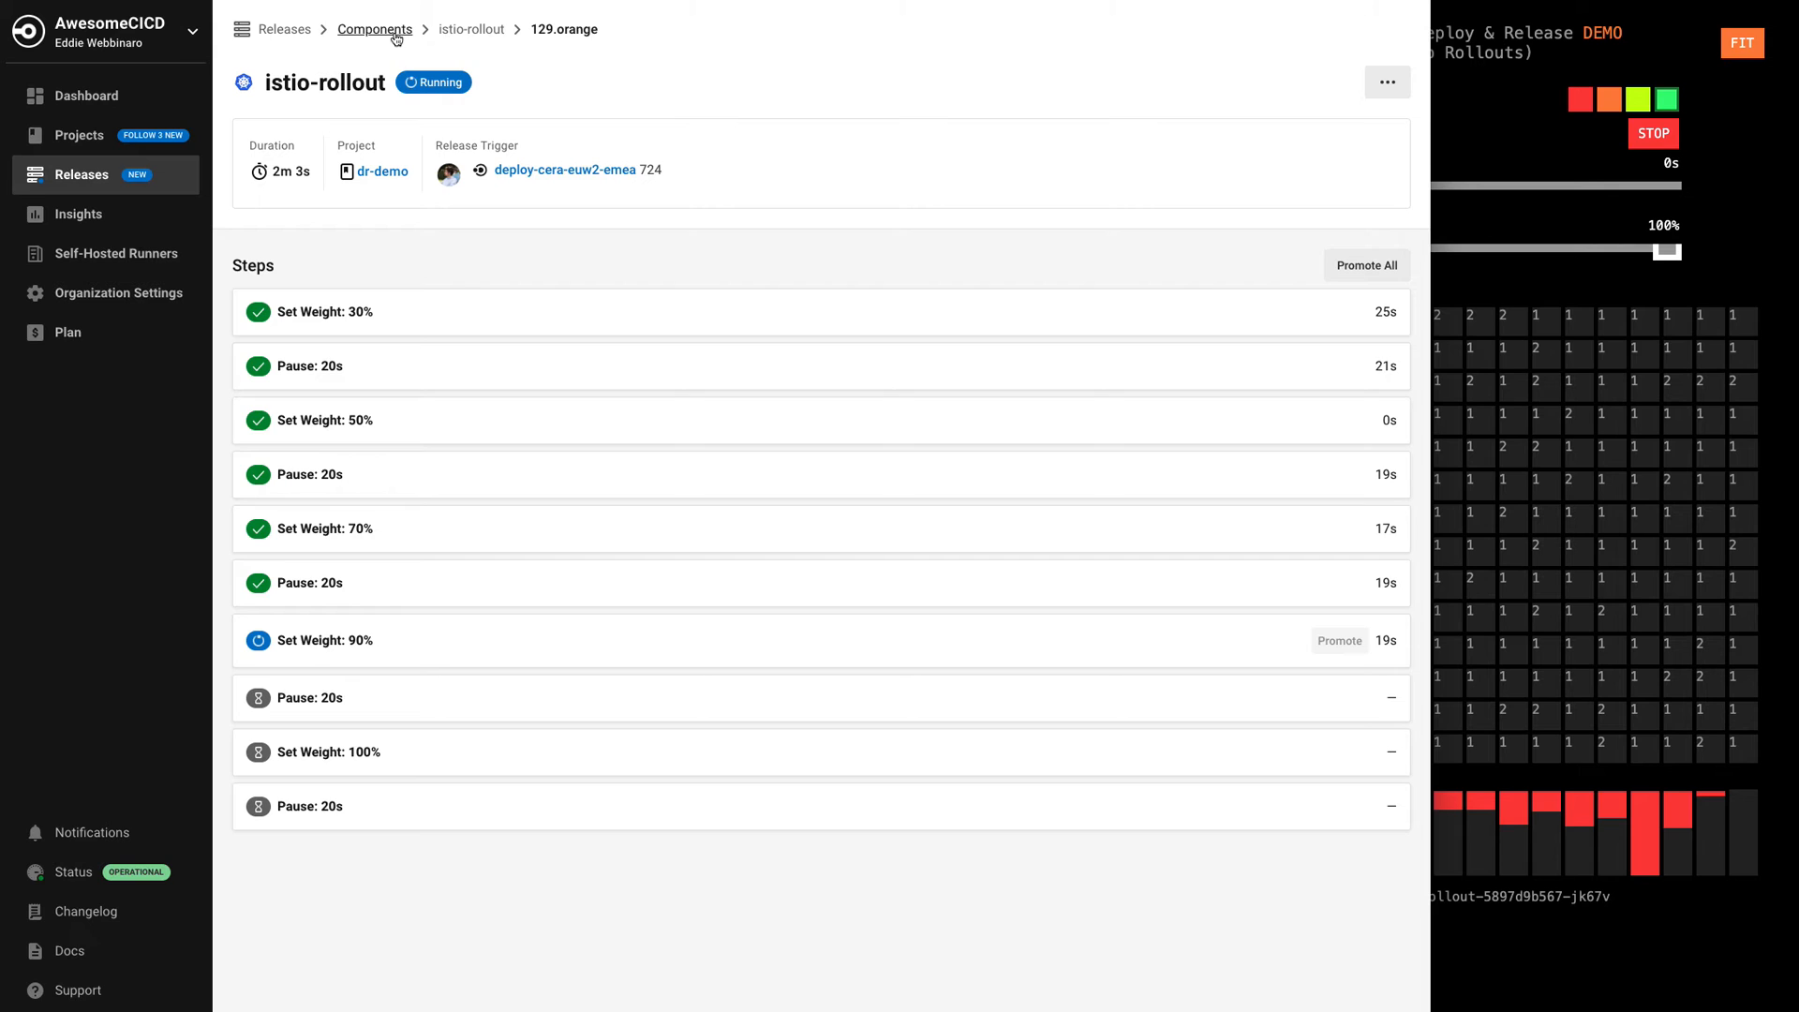
click(285, 30)
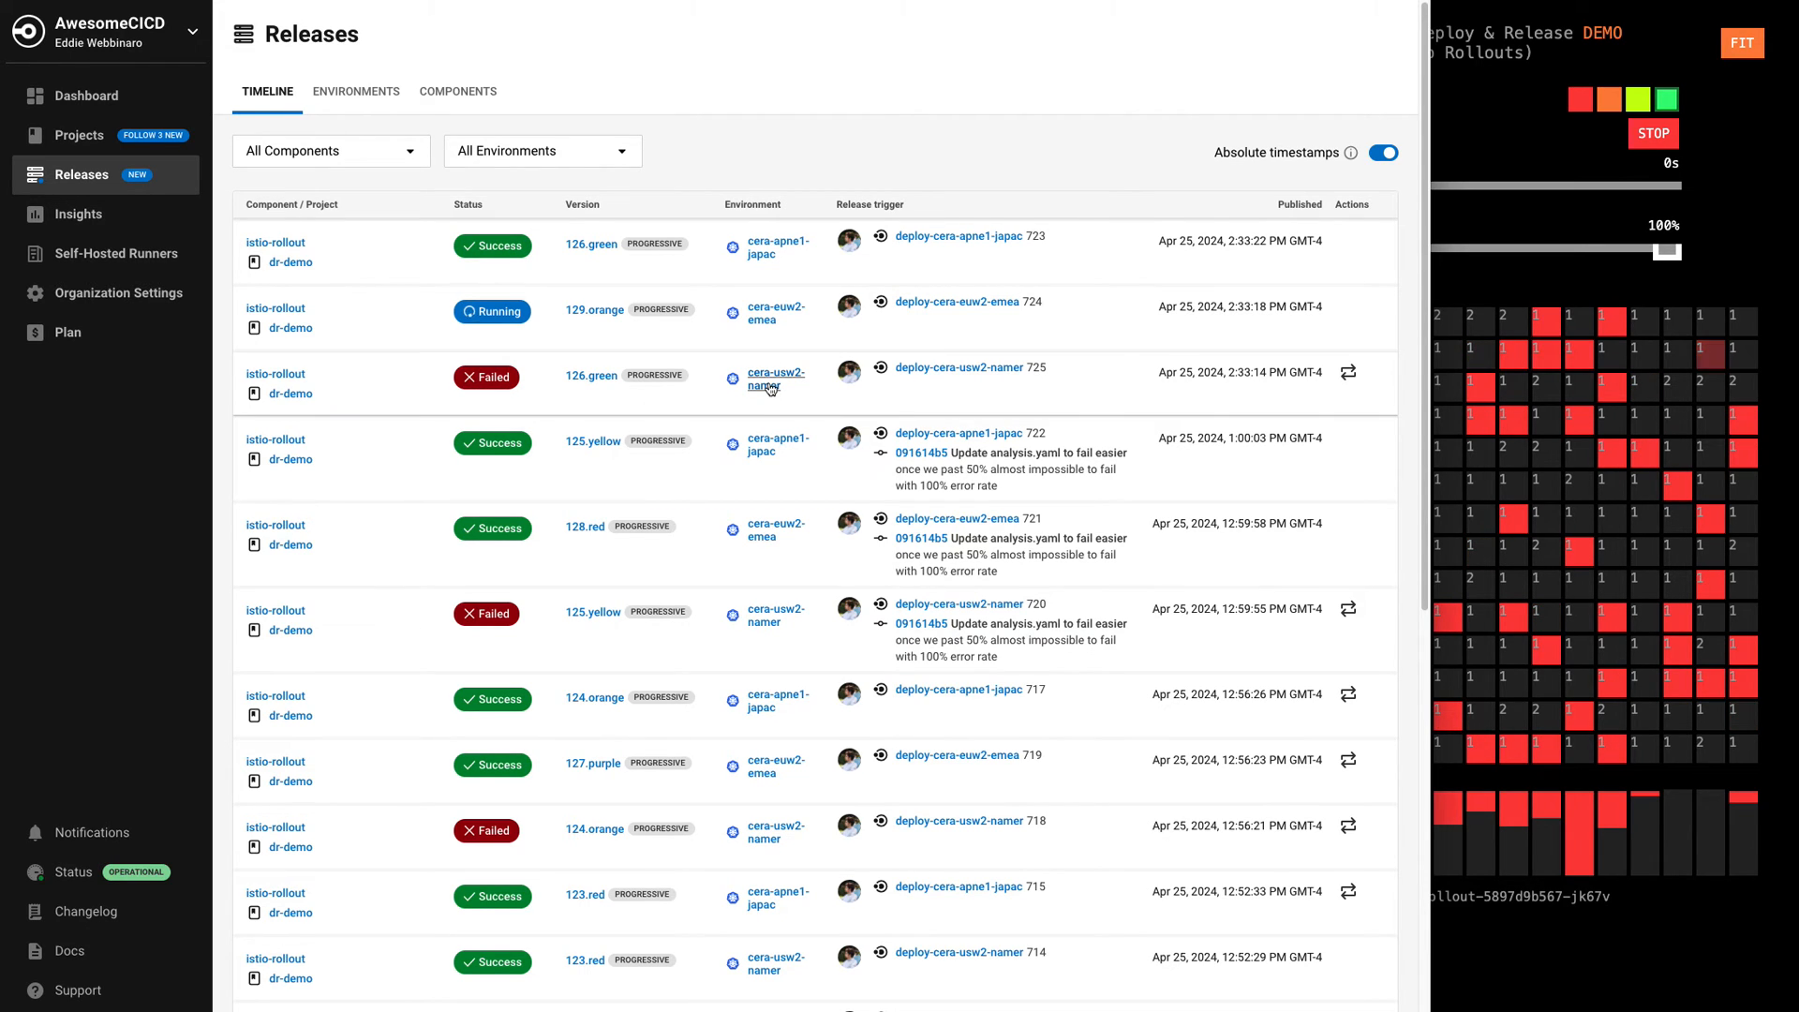
click(775, 379)
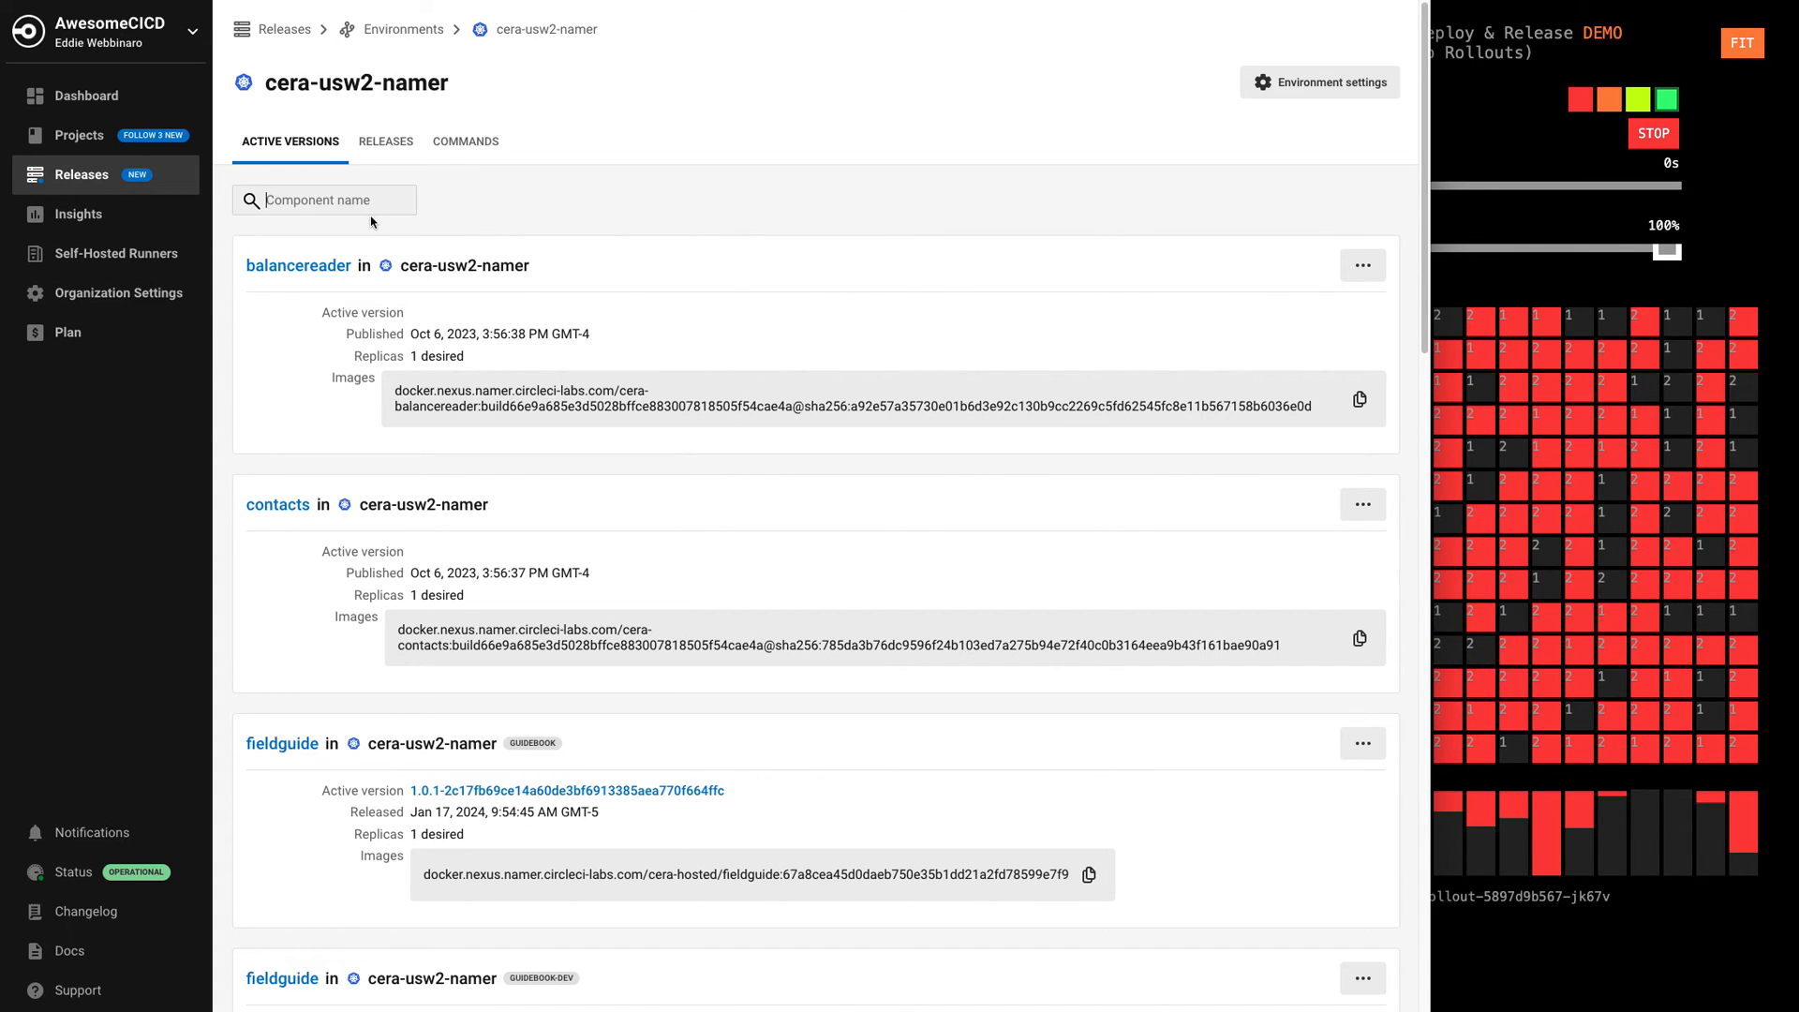
text(istio)
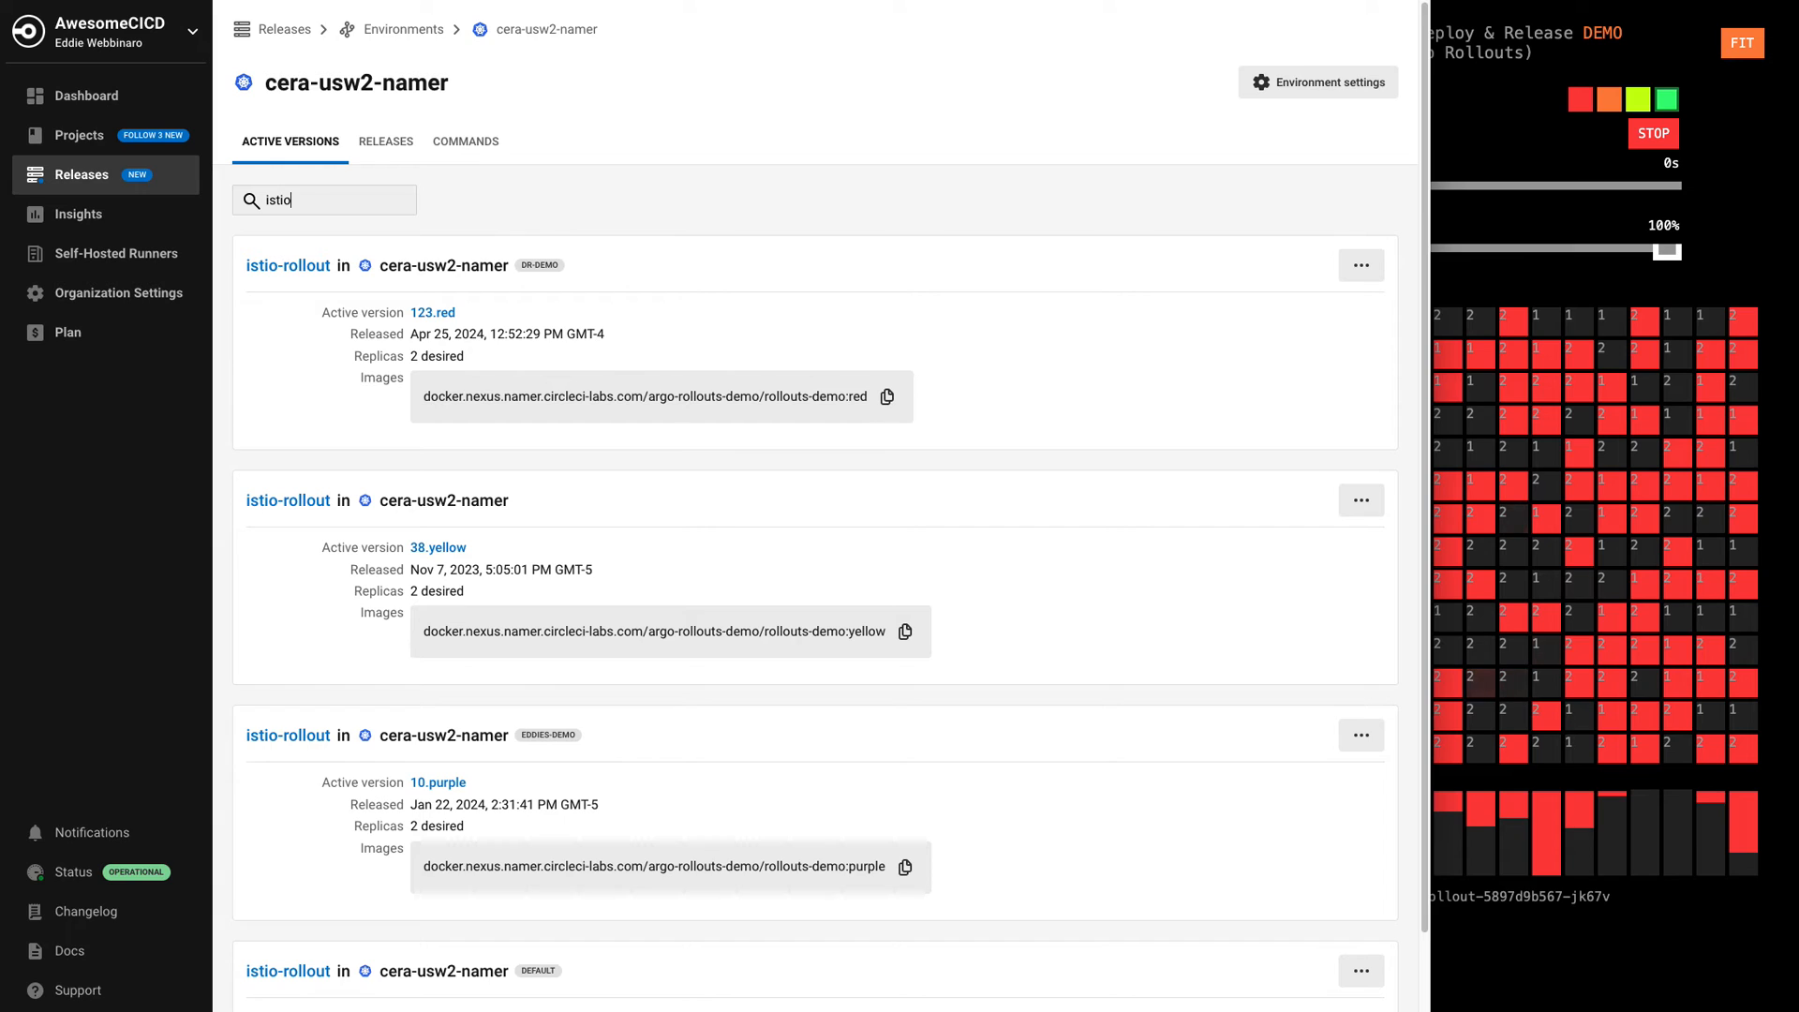
mouse_move(323, 265)
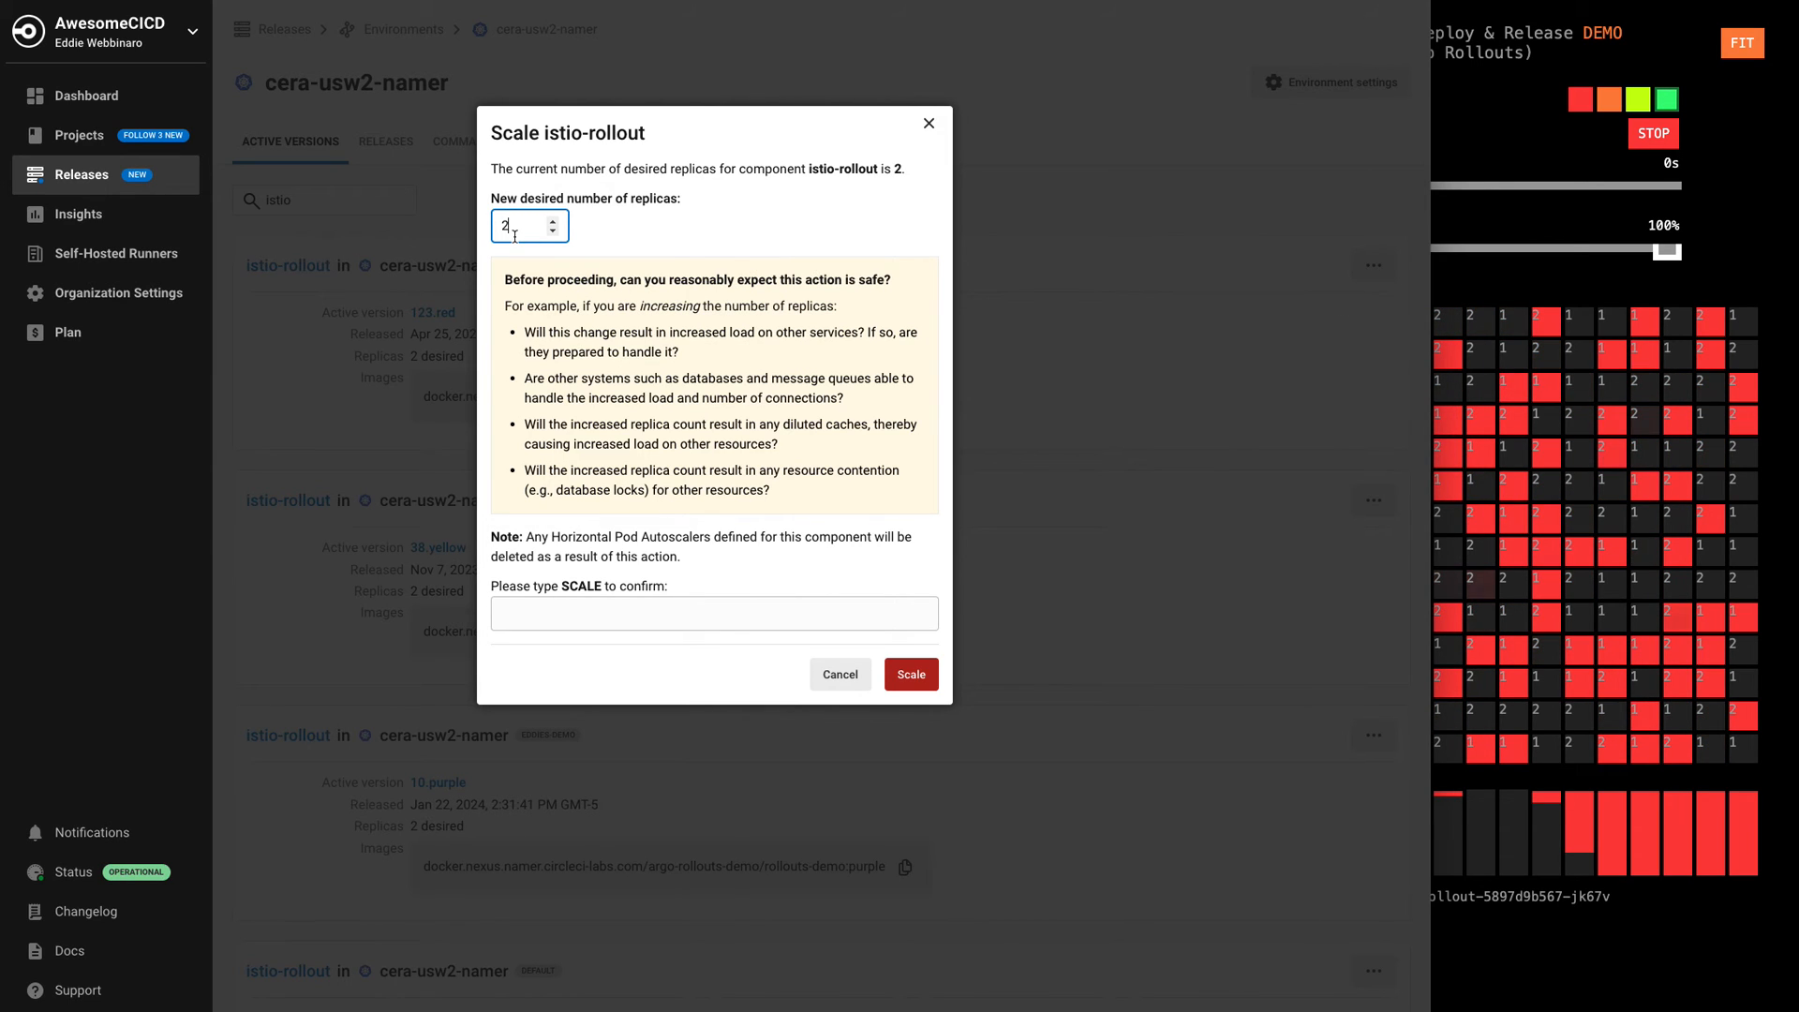
Step: Scale istio-rollout to 4 replicas, confirming with SCALE, and dismiss the success report
text(4)
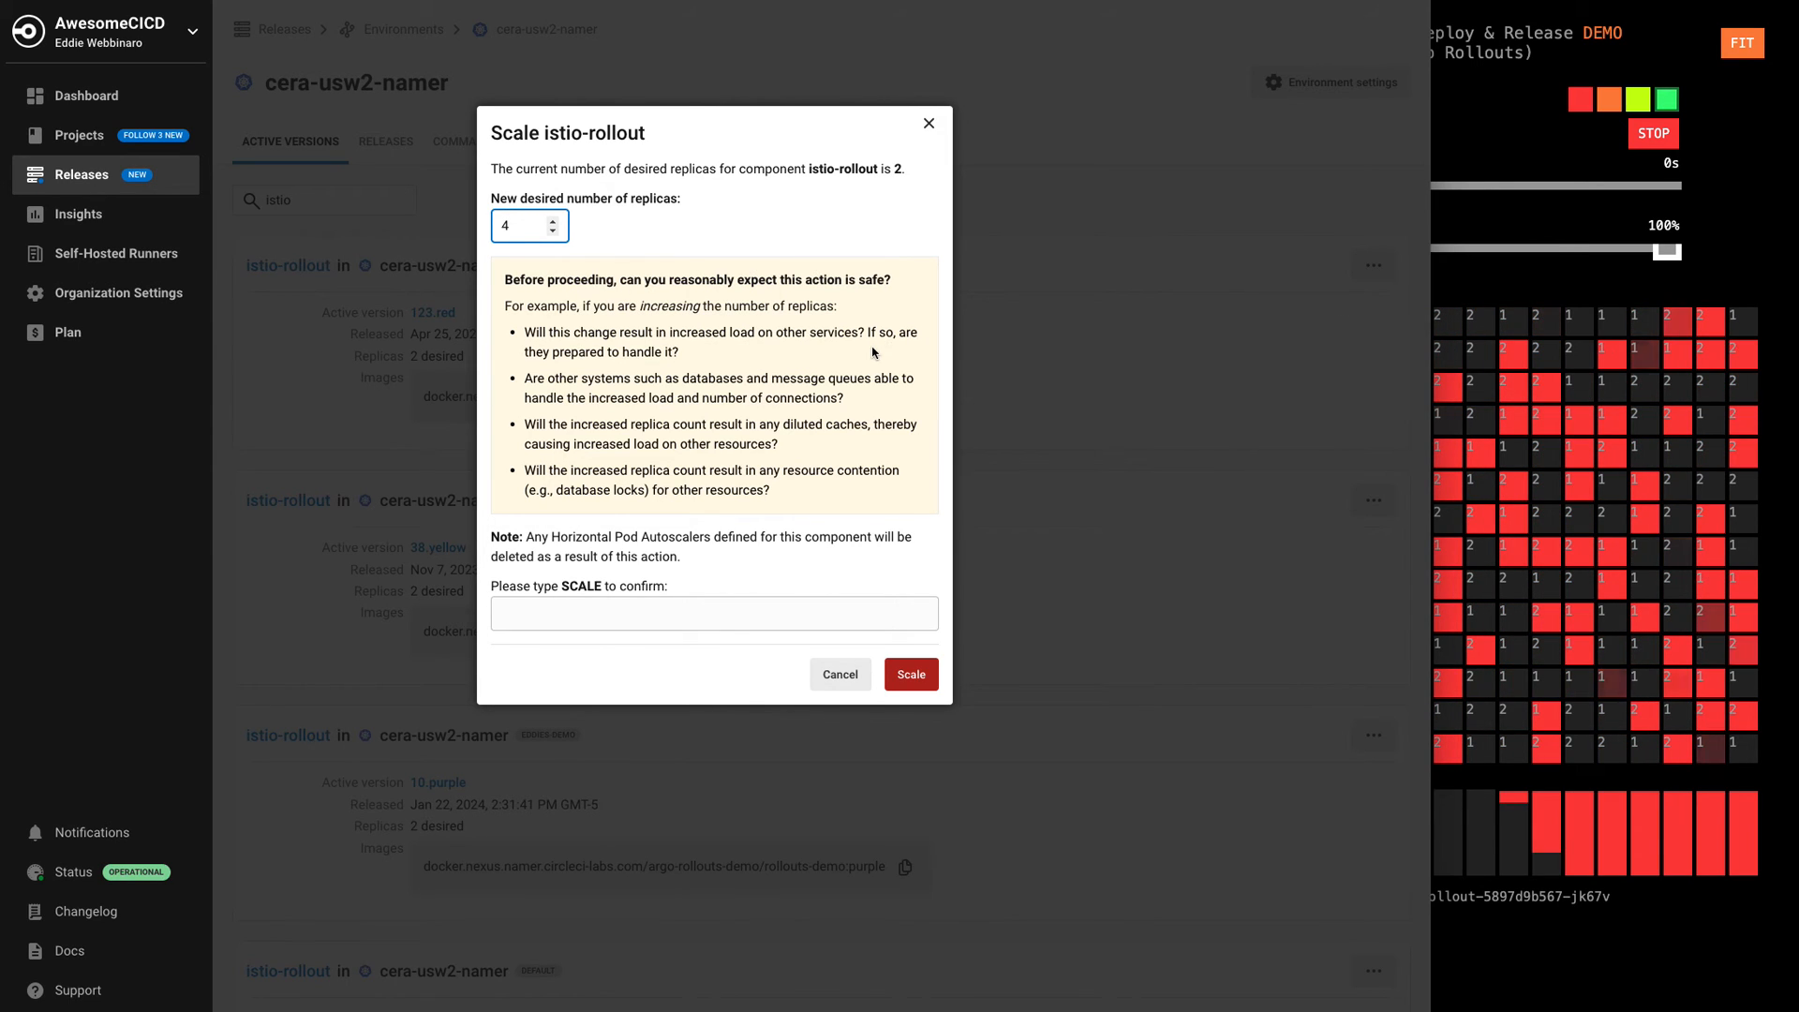
text(SCALE)
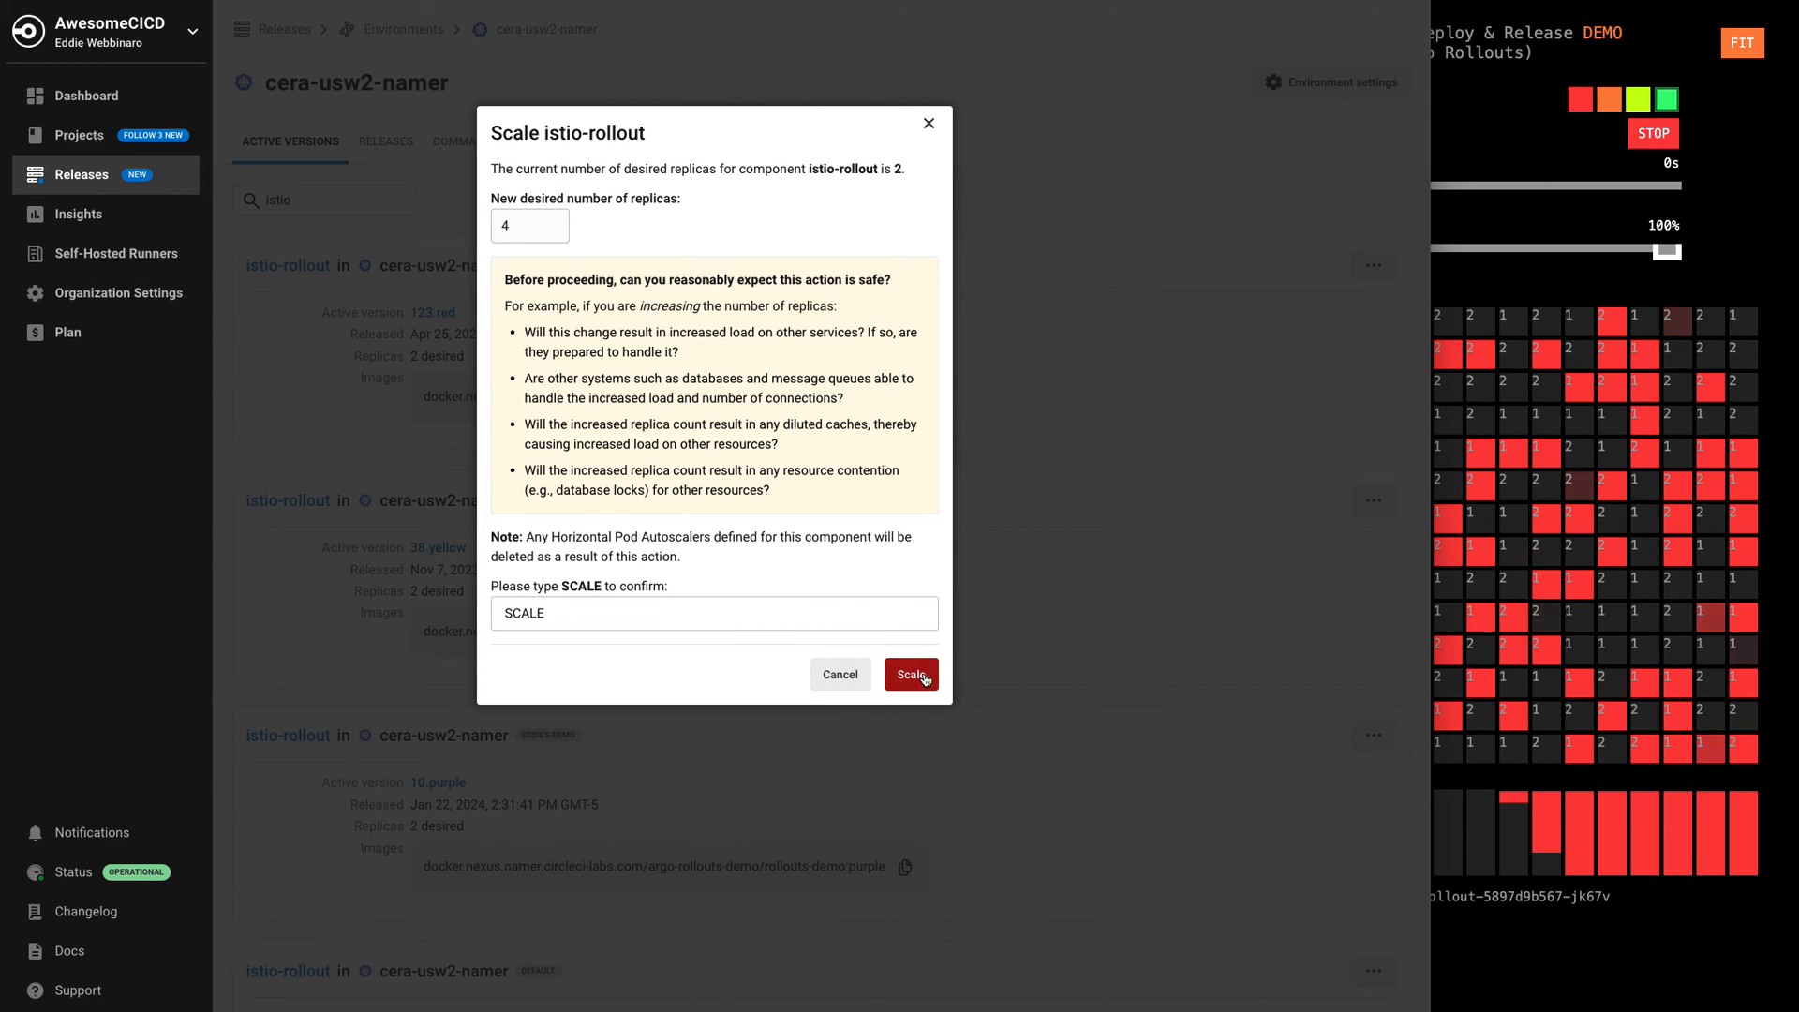
click(910, 674)
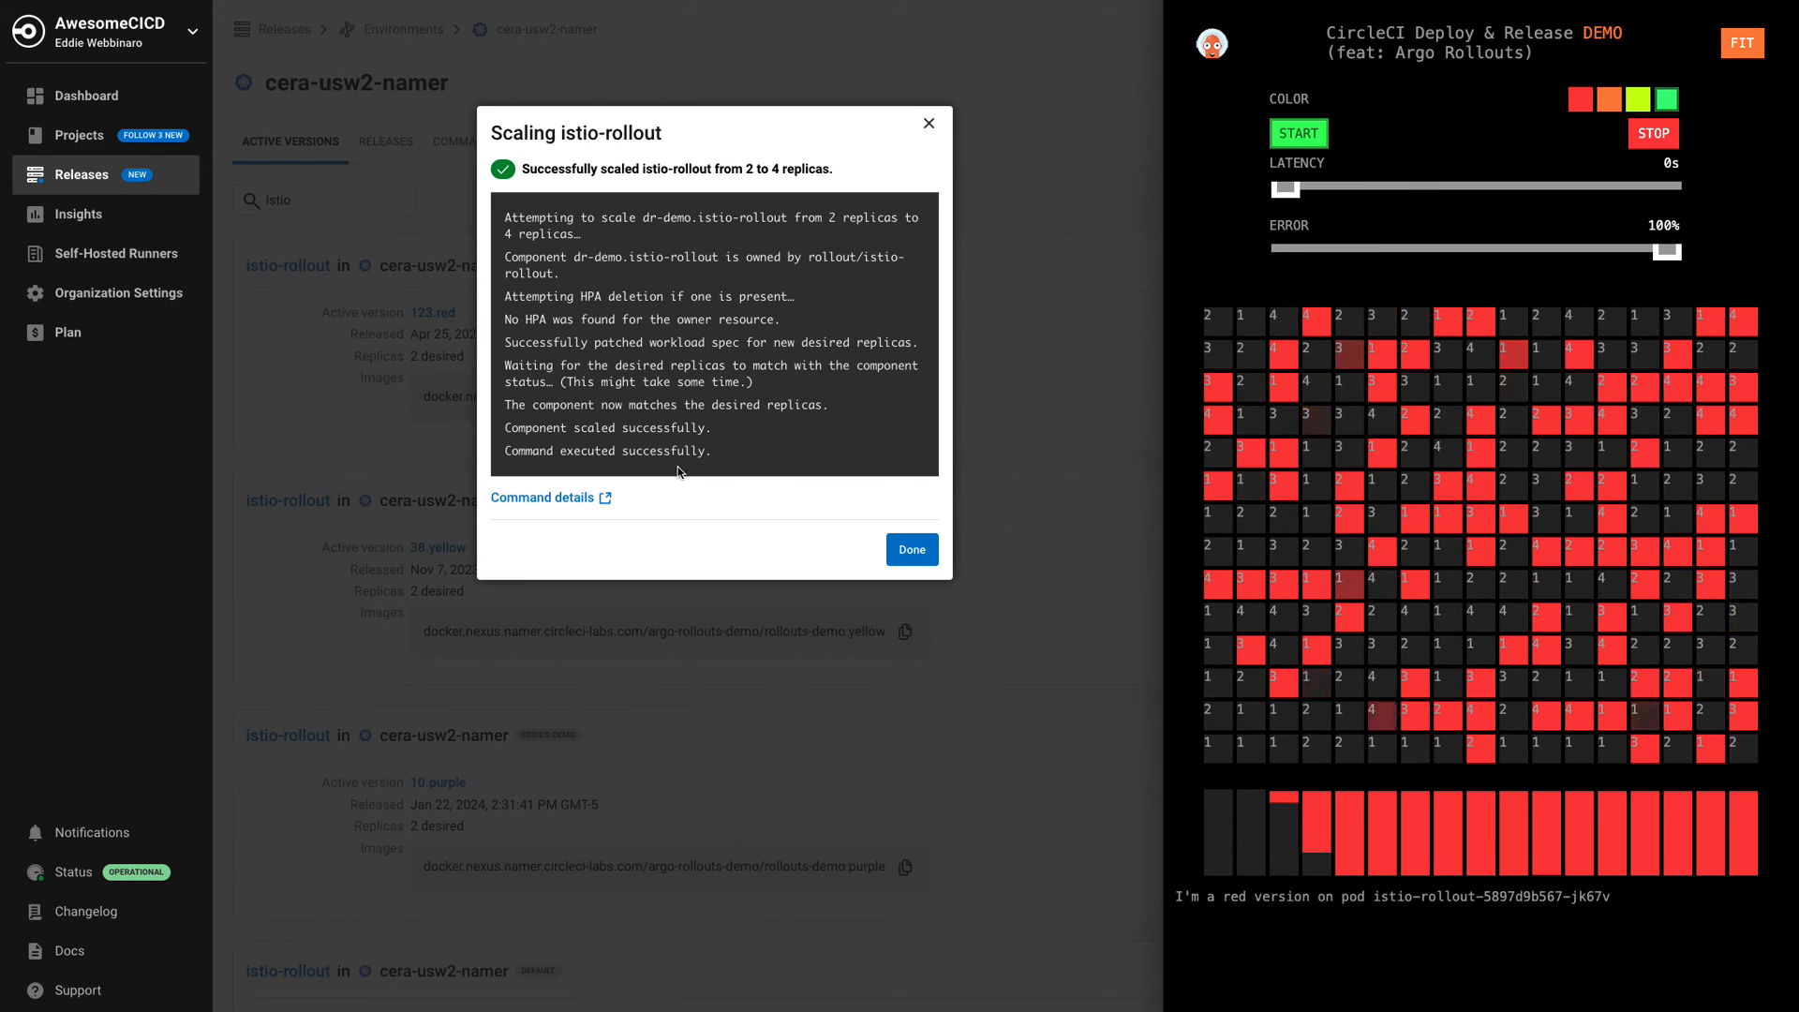
click(912, 549)
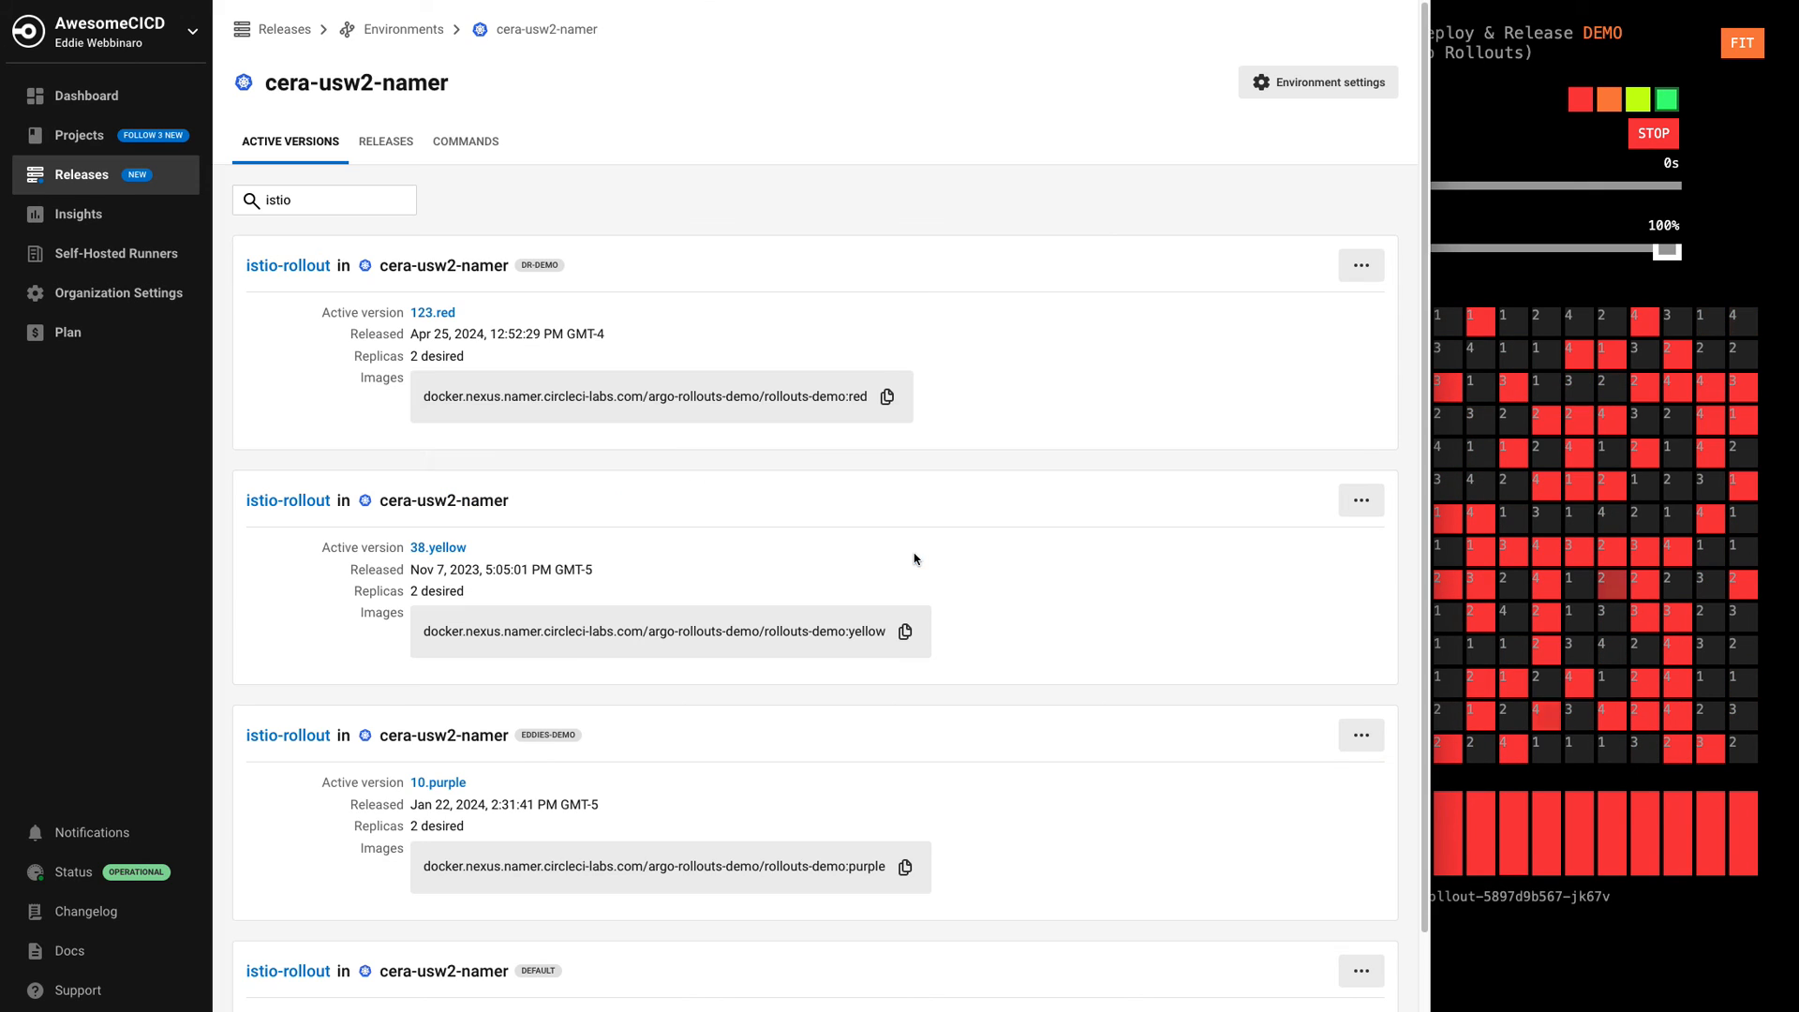
click(465, 142)
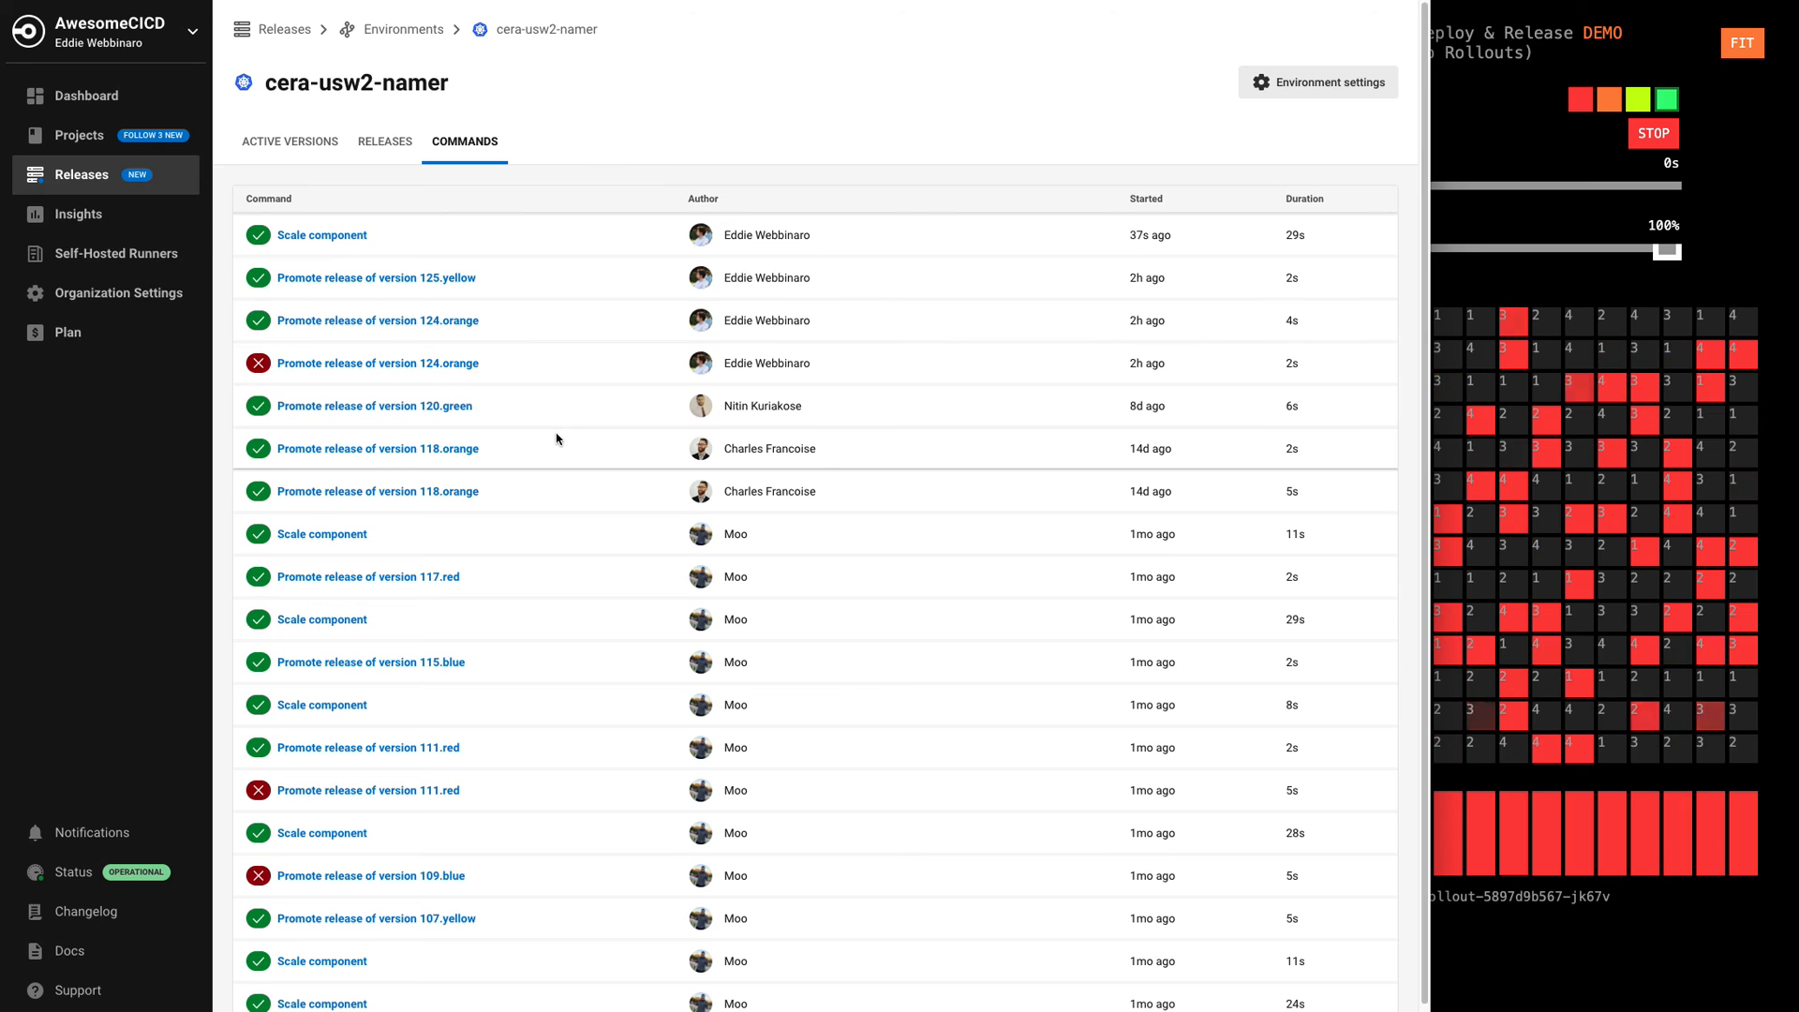
click(290, 142)
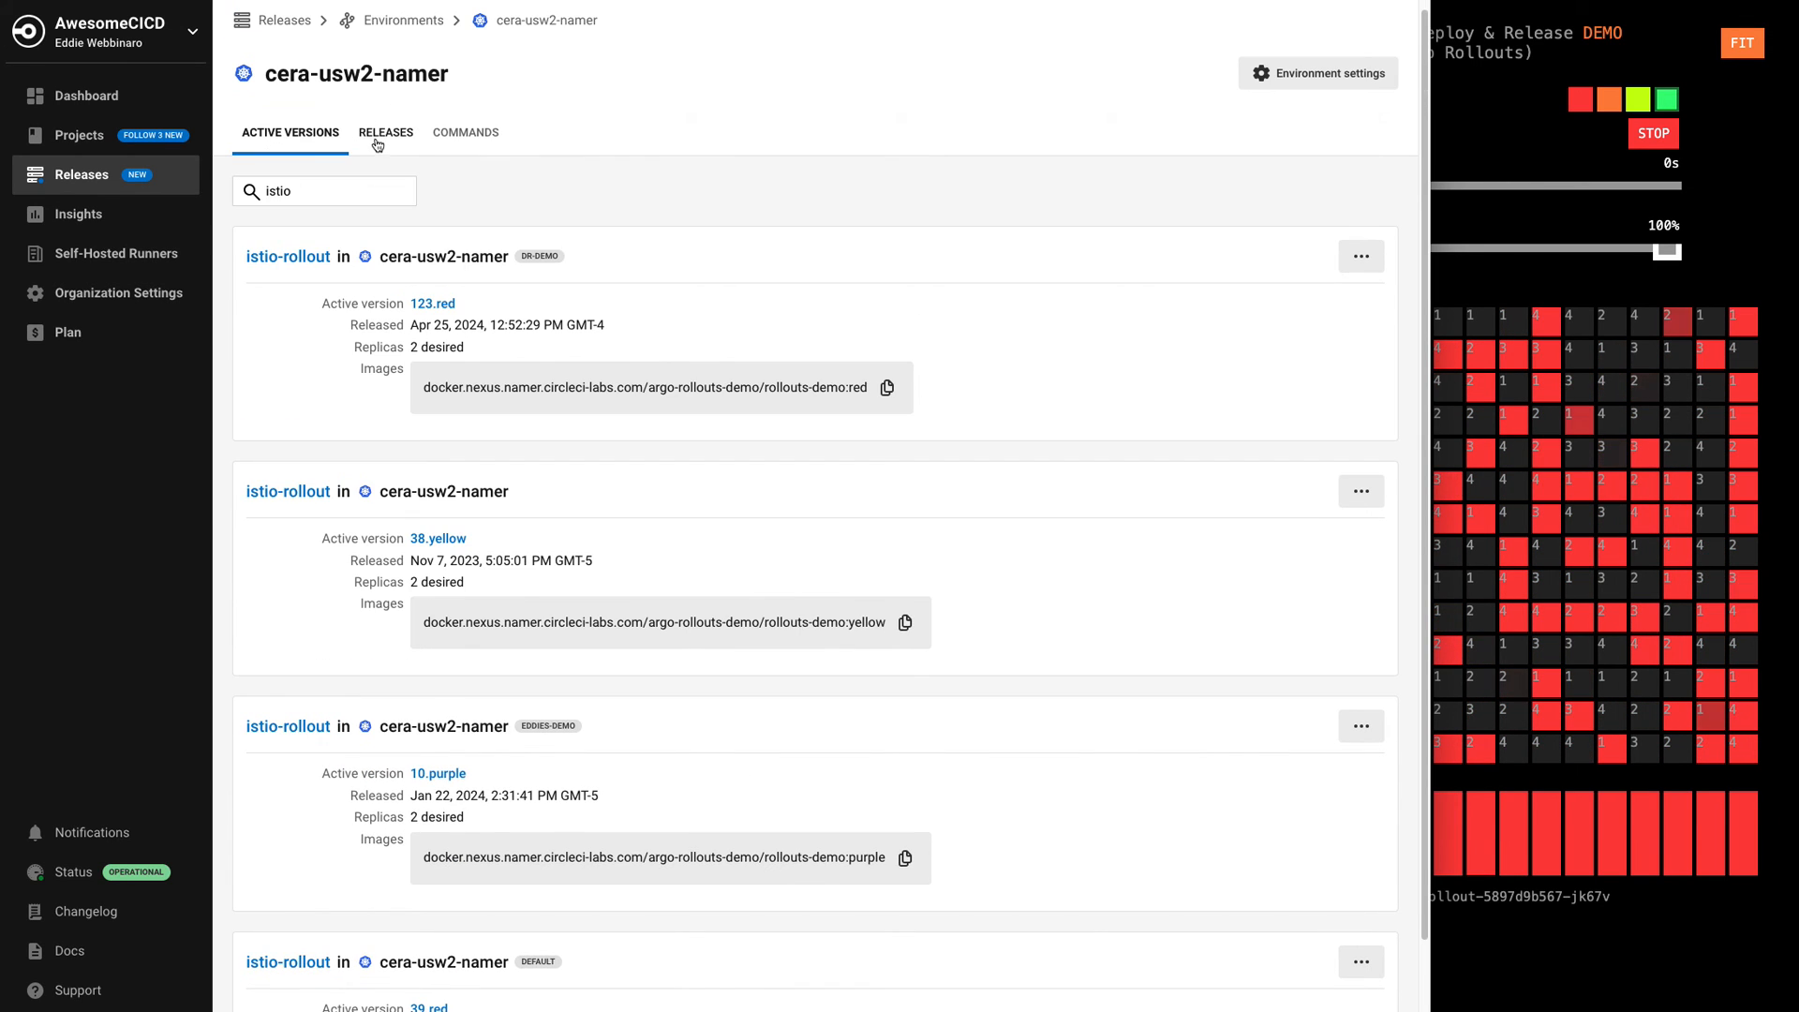
Step: Review cera-usw2-namer's release history and open the failed 124.orange release
click(385, 132)
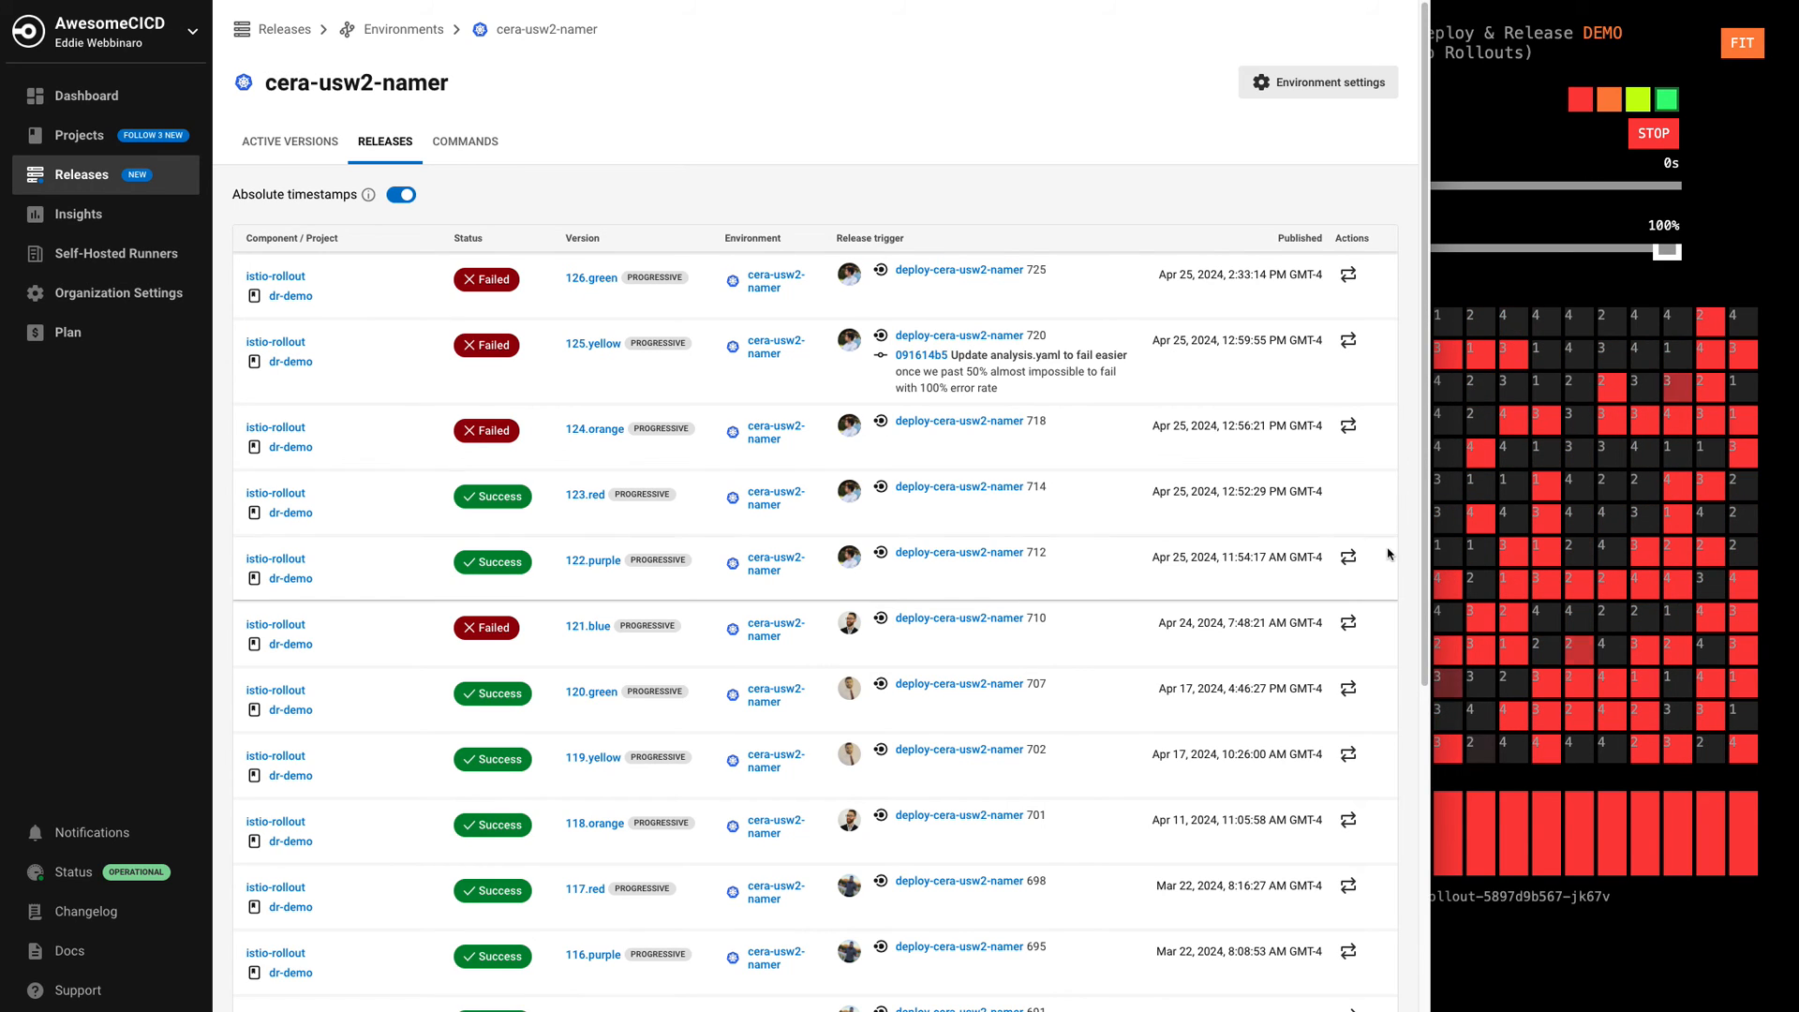
mouse_move(1349, 754)
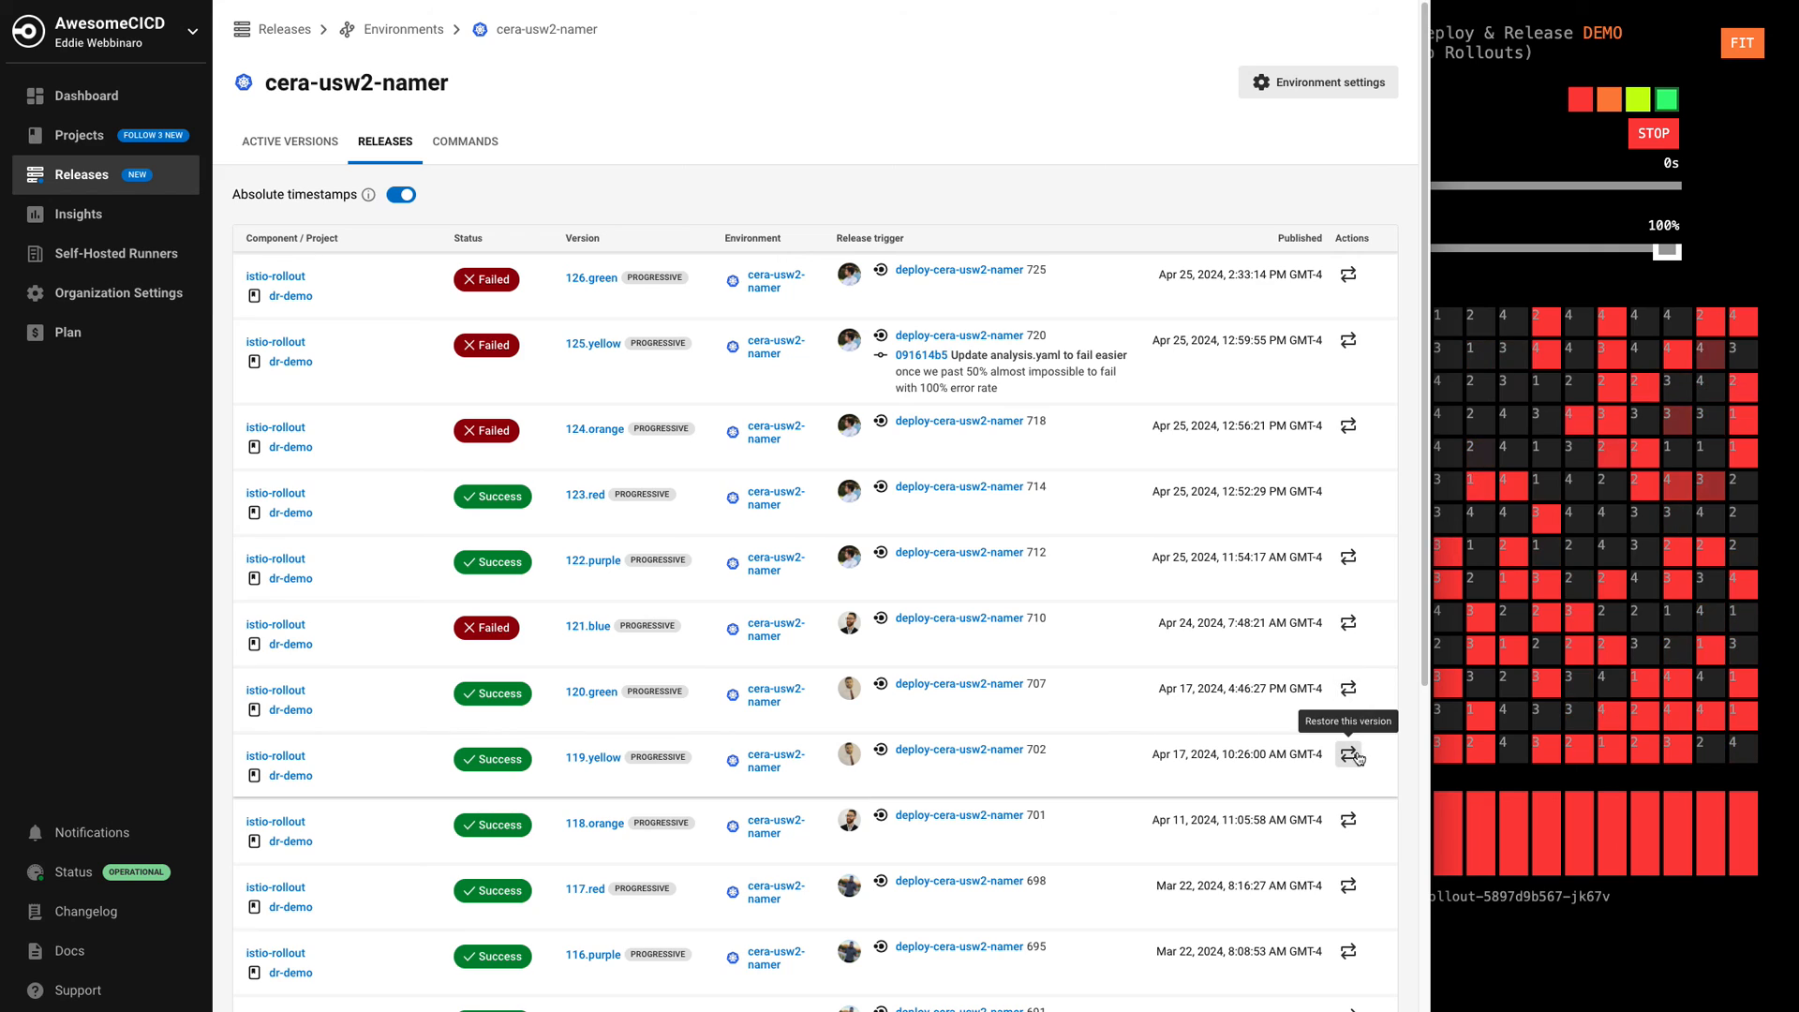
click(1349, 754)
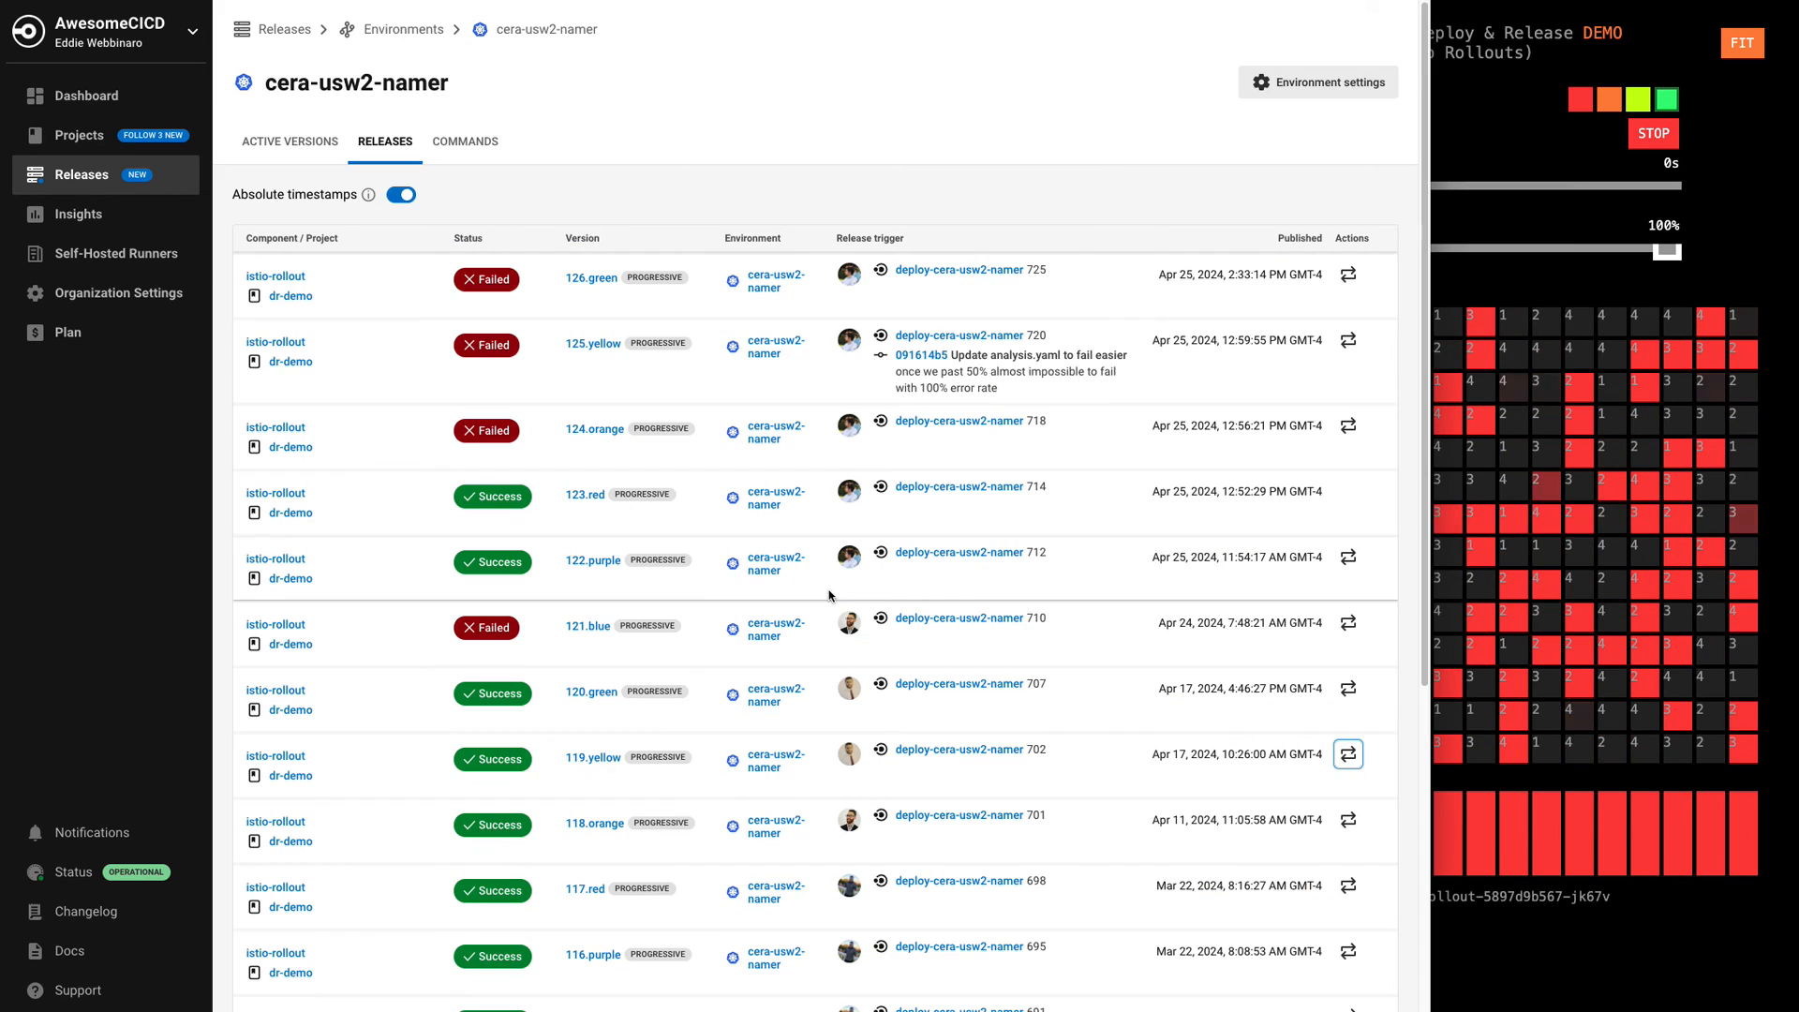
mouse_move(1348, 753)
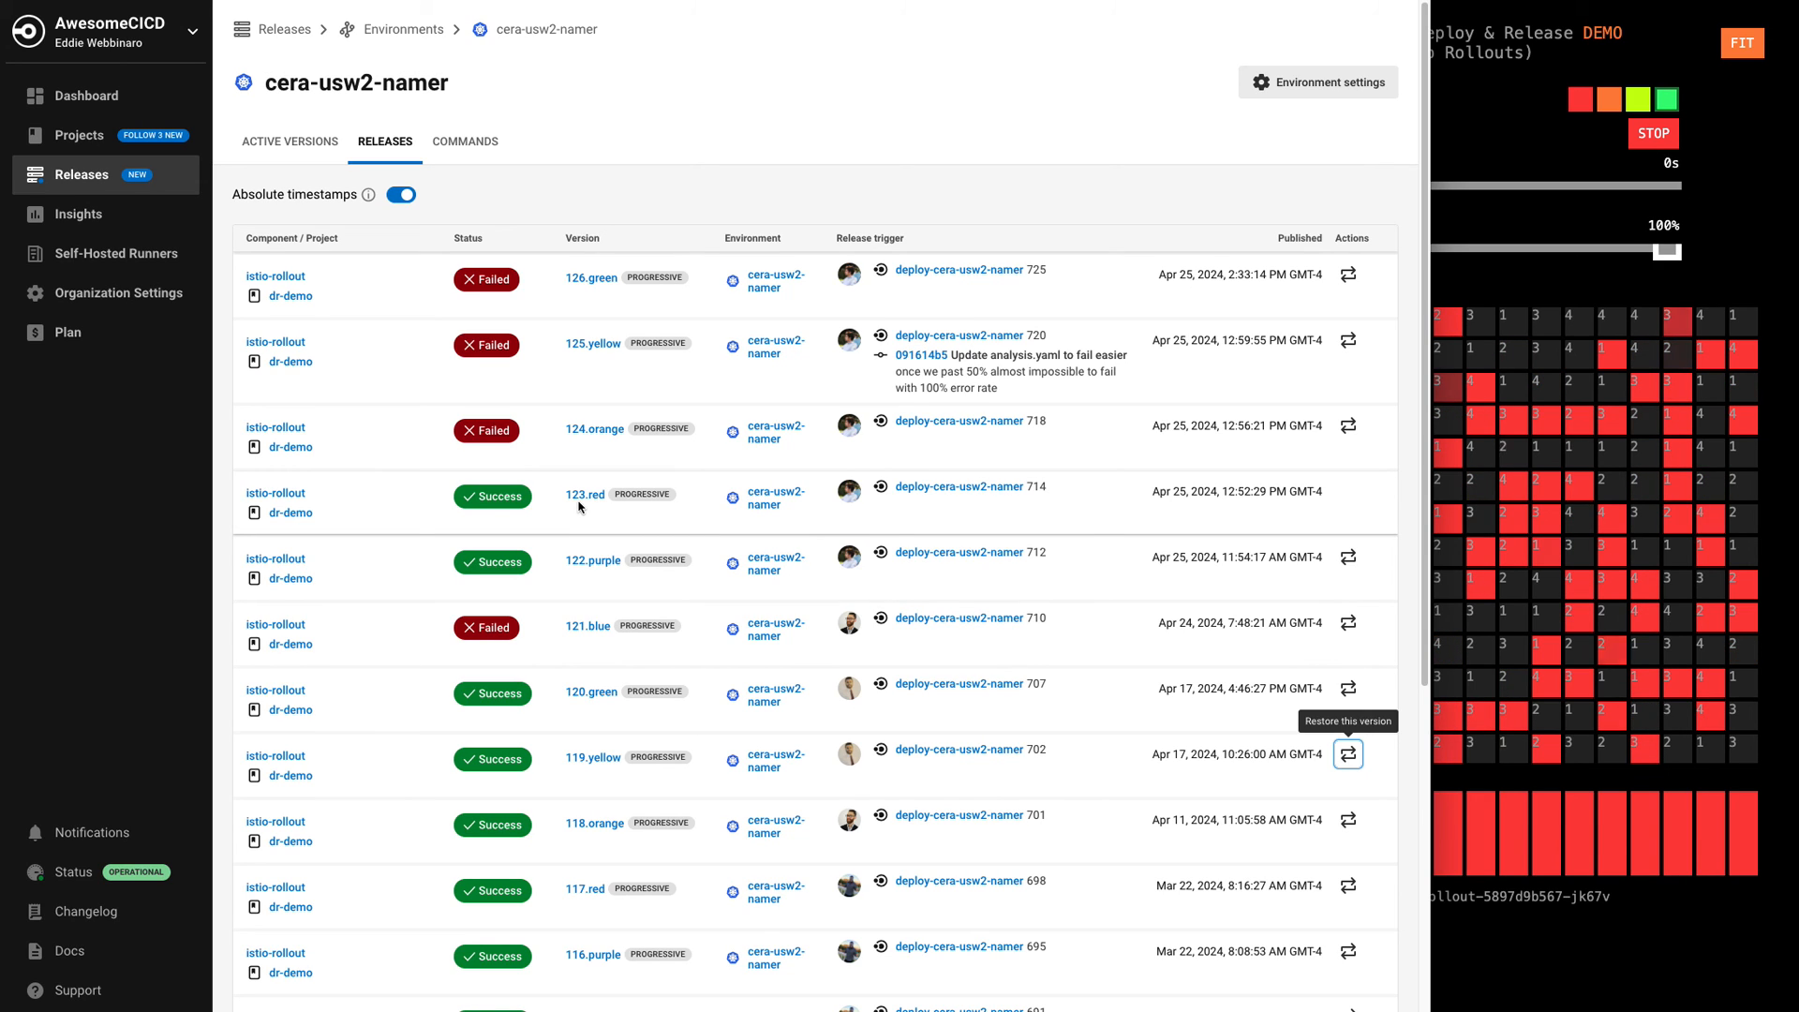
click(594, 429)
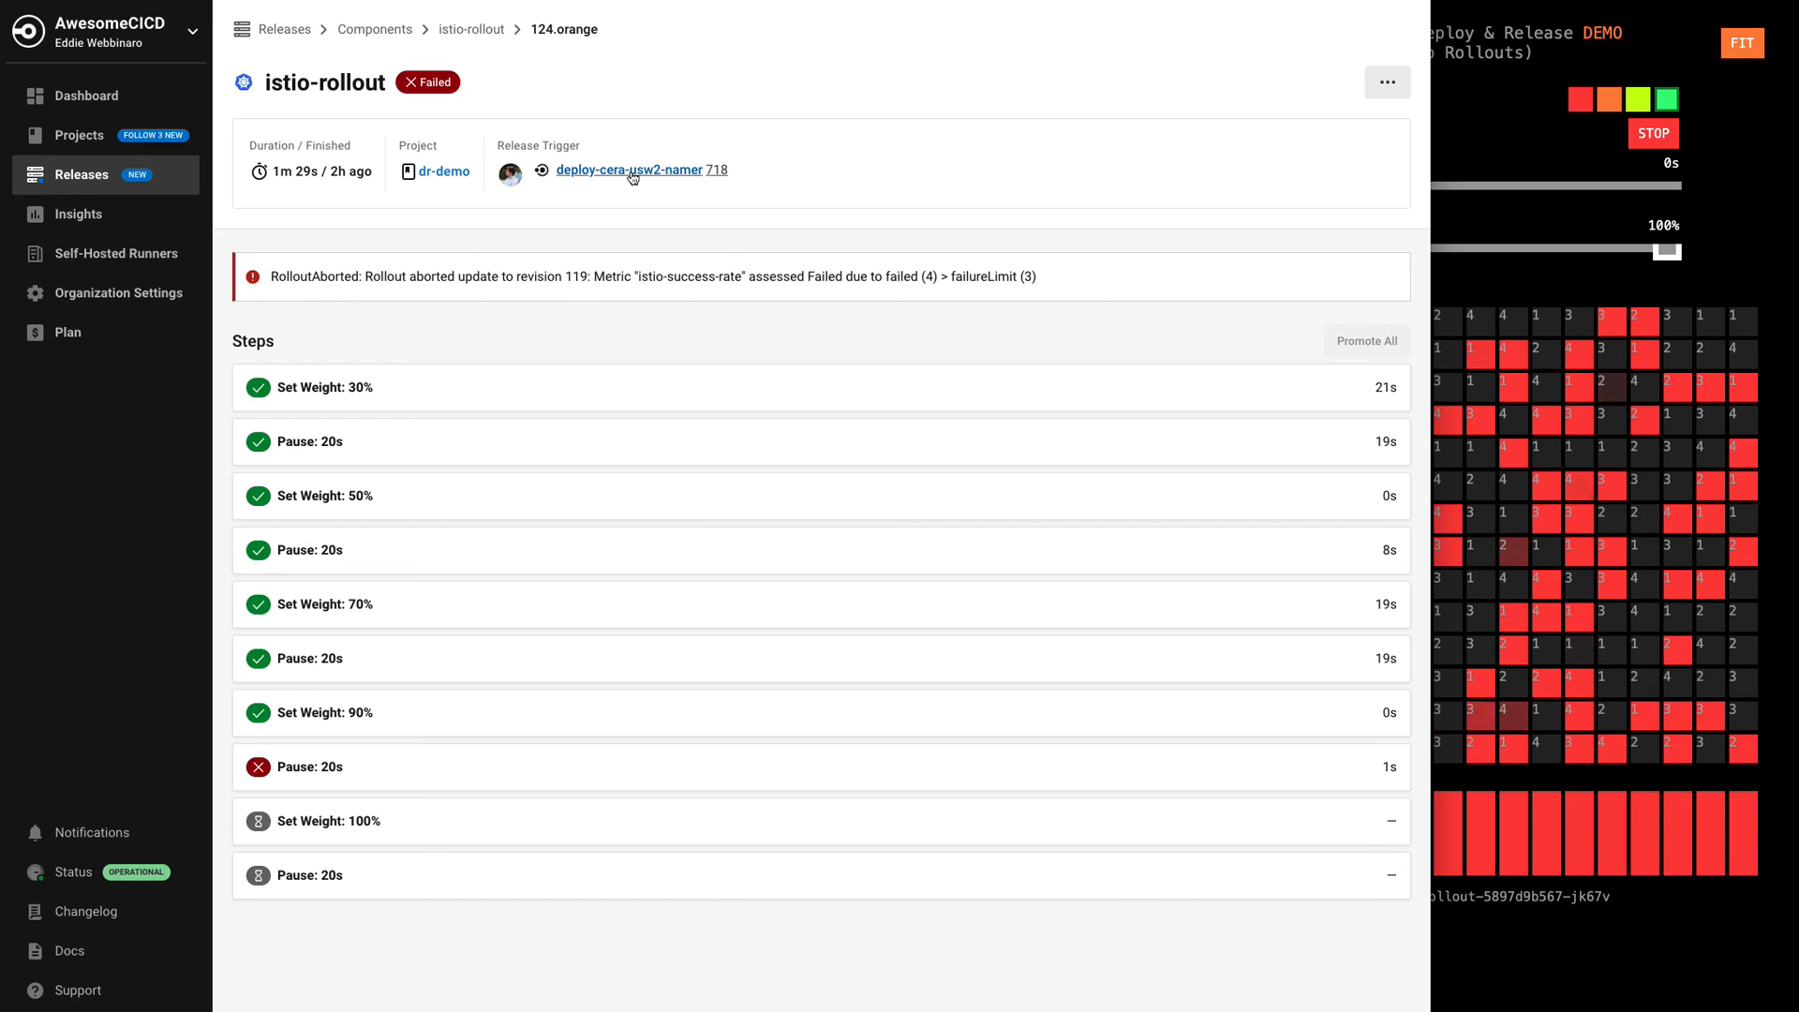
Step: Open the triggering deploy-cera-usw2-namer job 718 from the release page
click(84, 95)
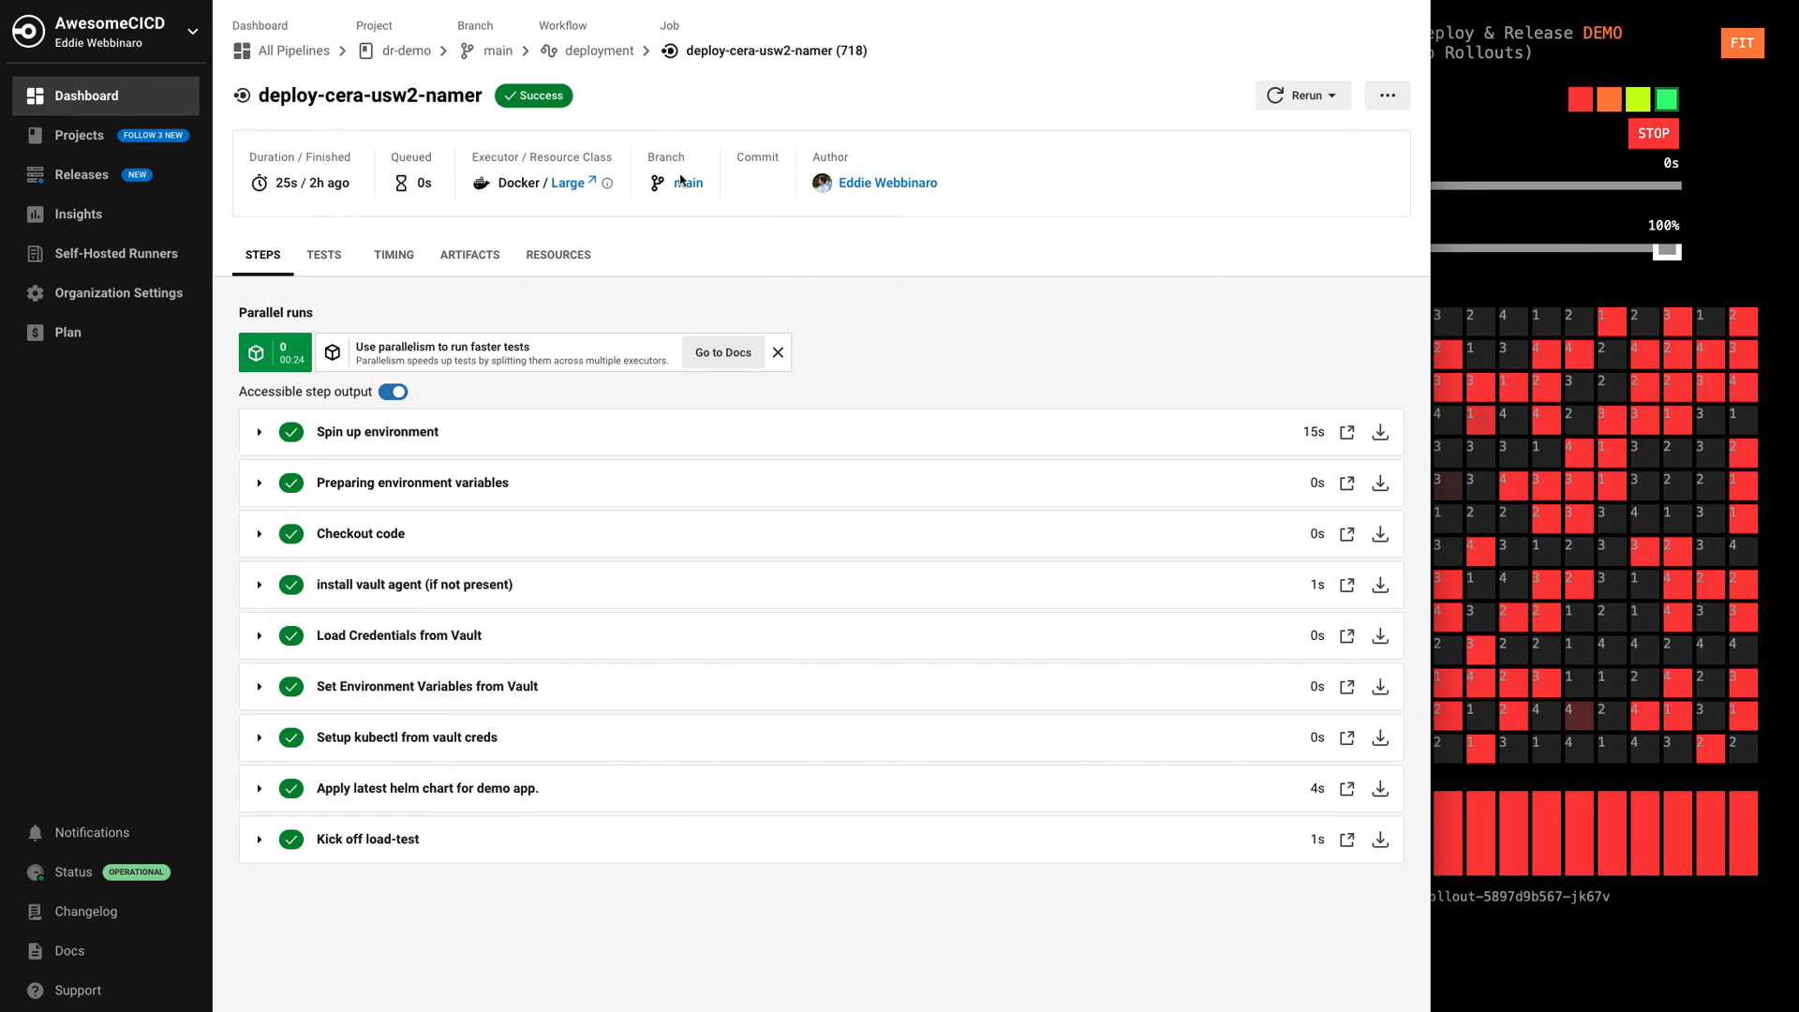
mouse_move(690, 186)
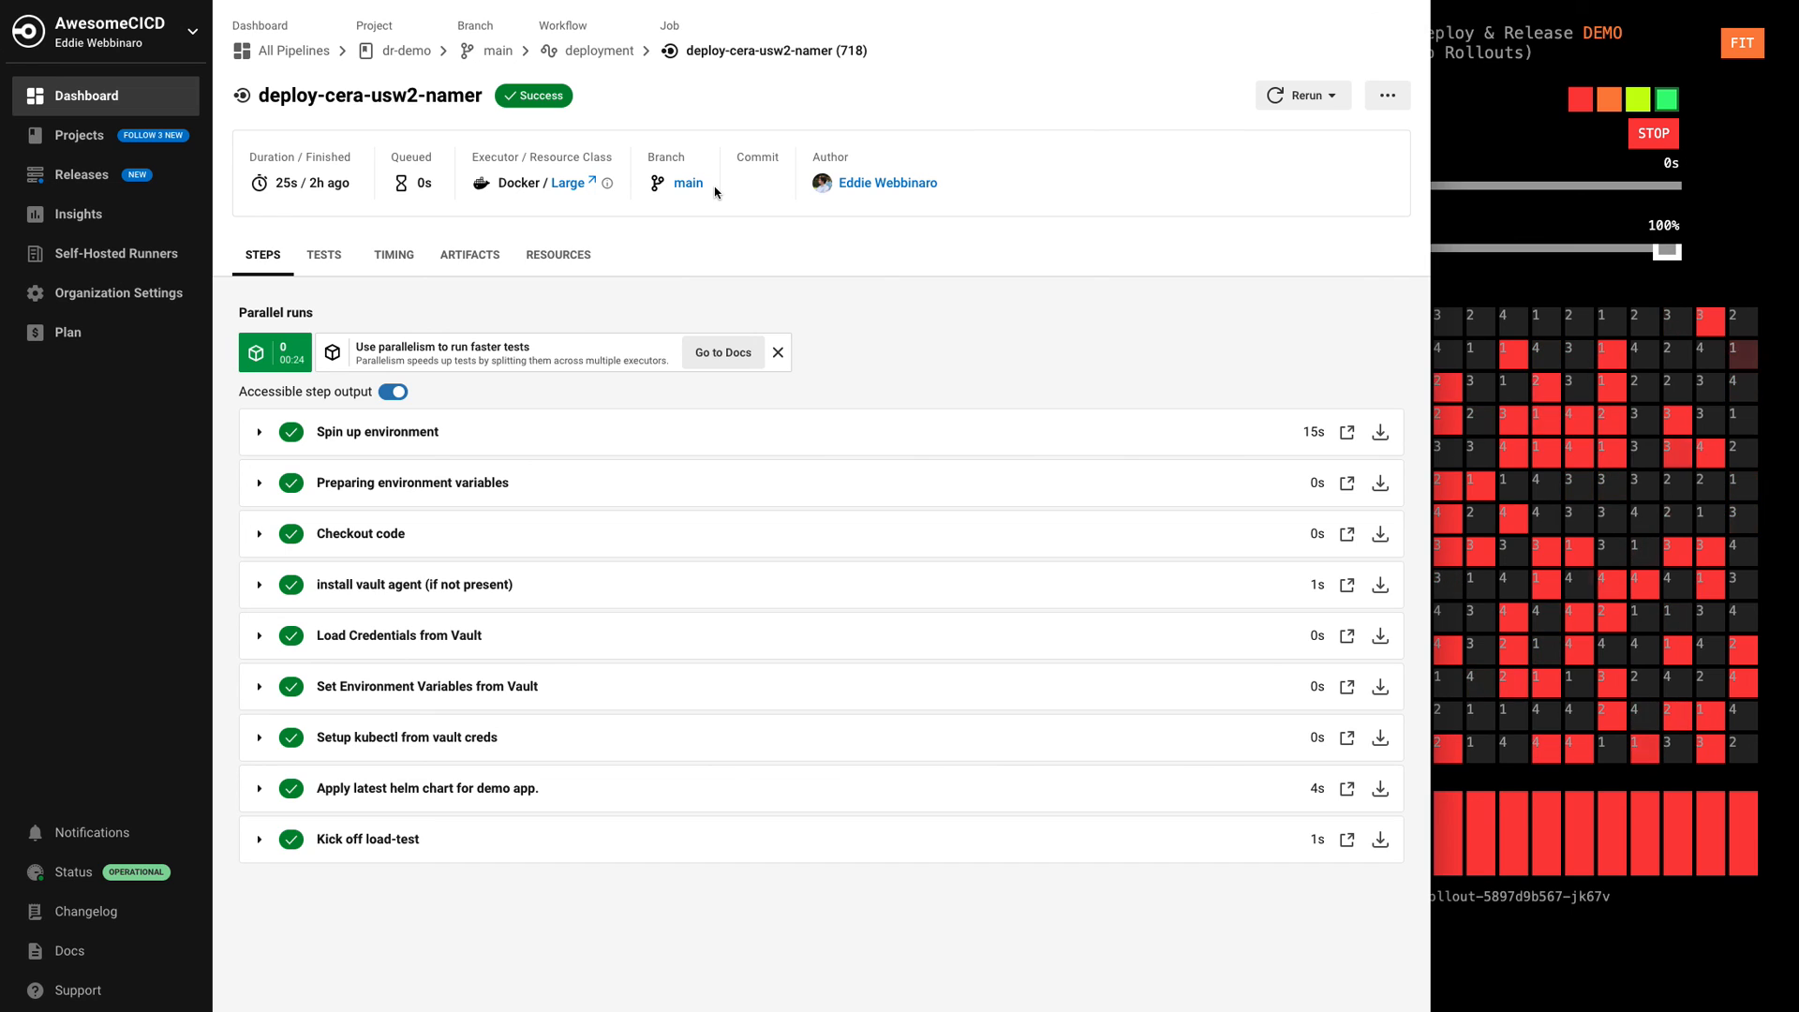
mouse_move(990, 177)
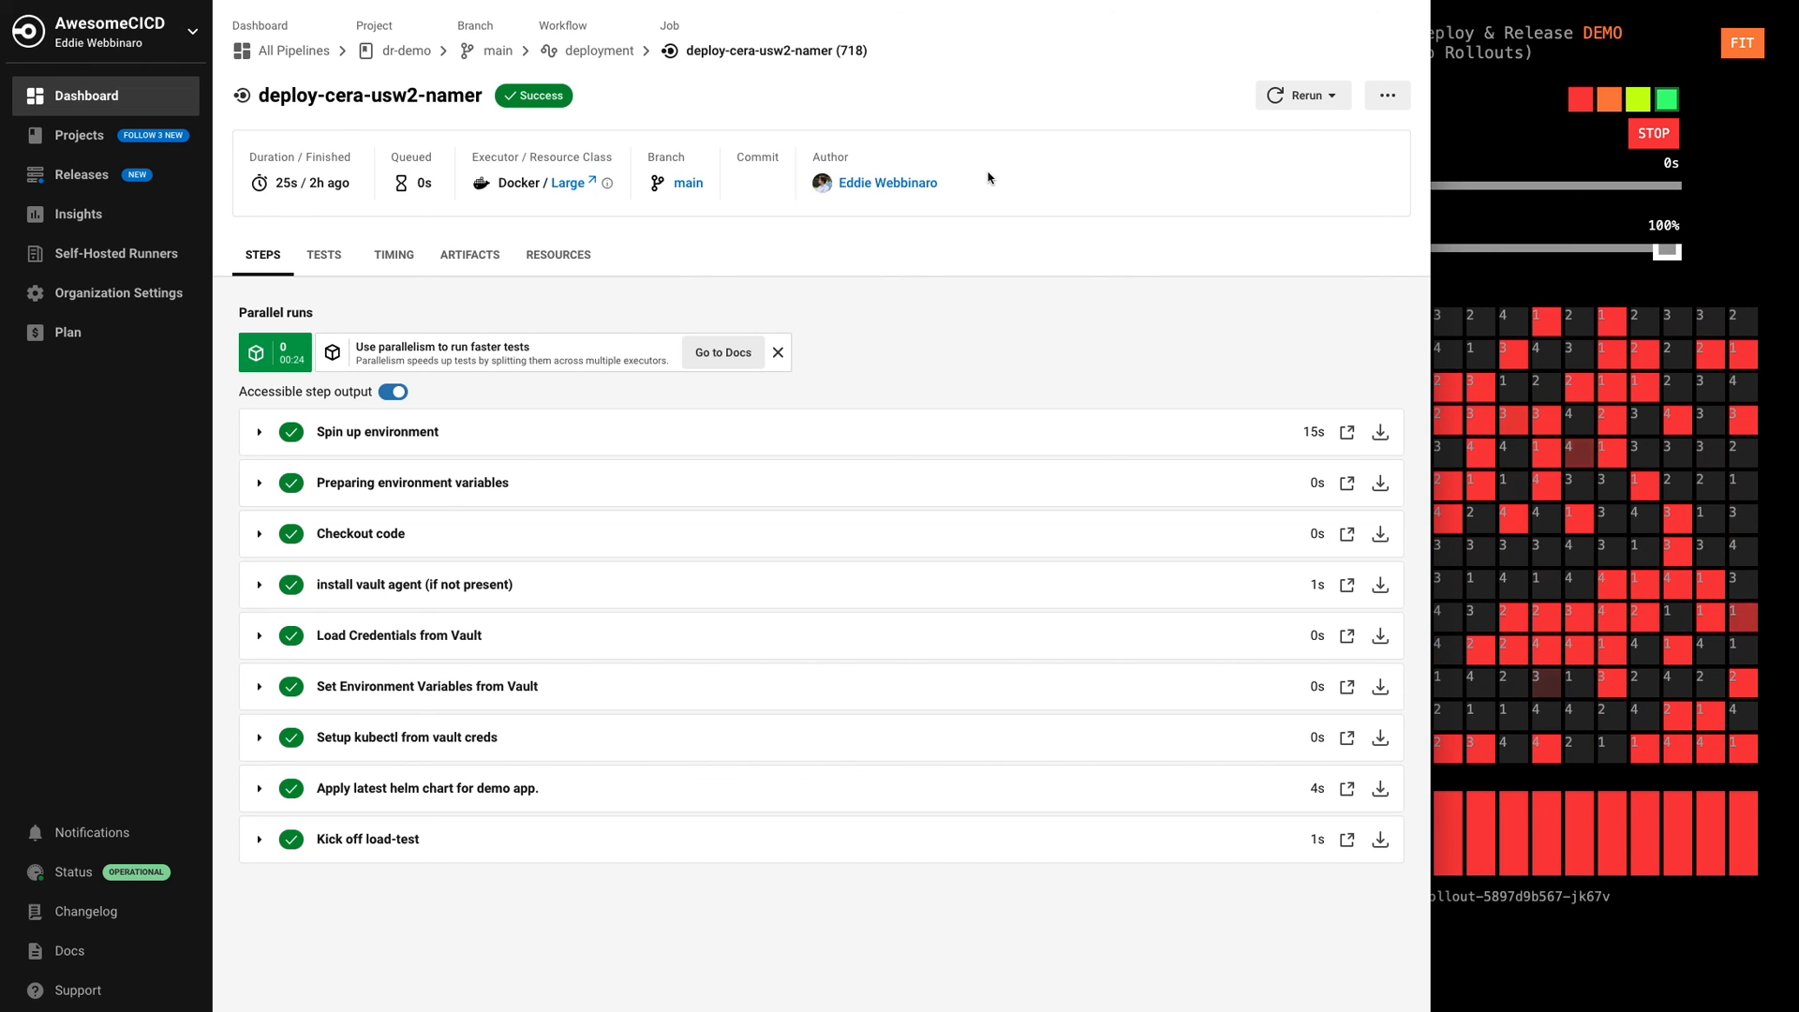